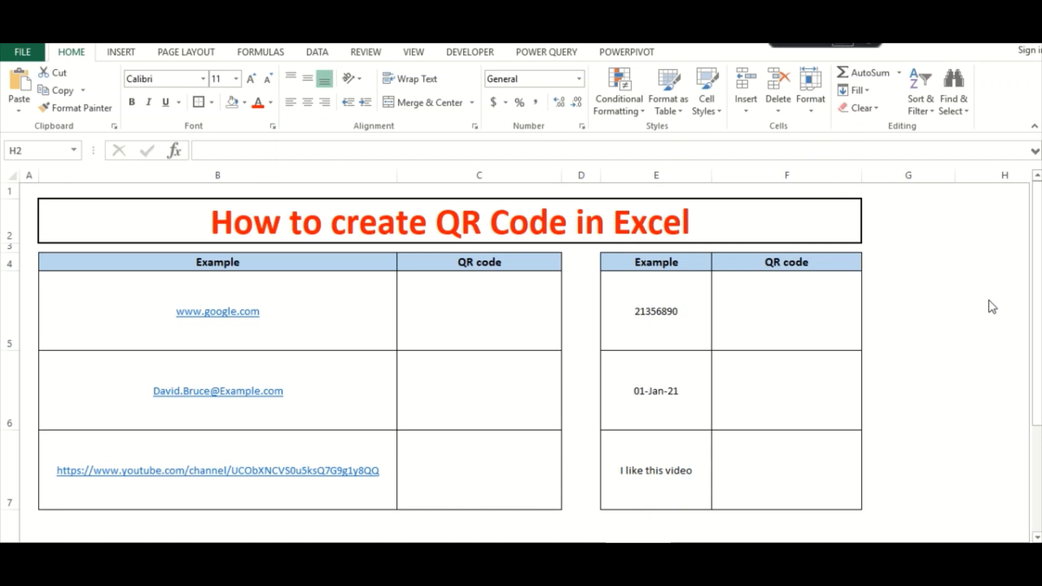
pyautogui.moveTo(497, 338)
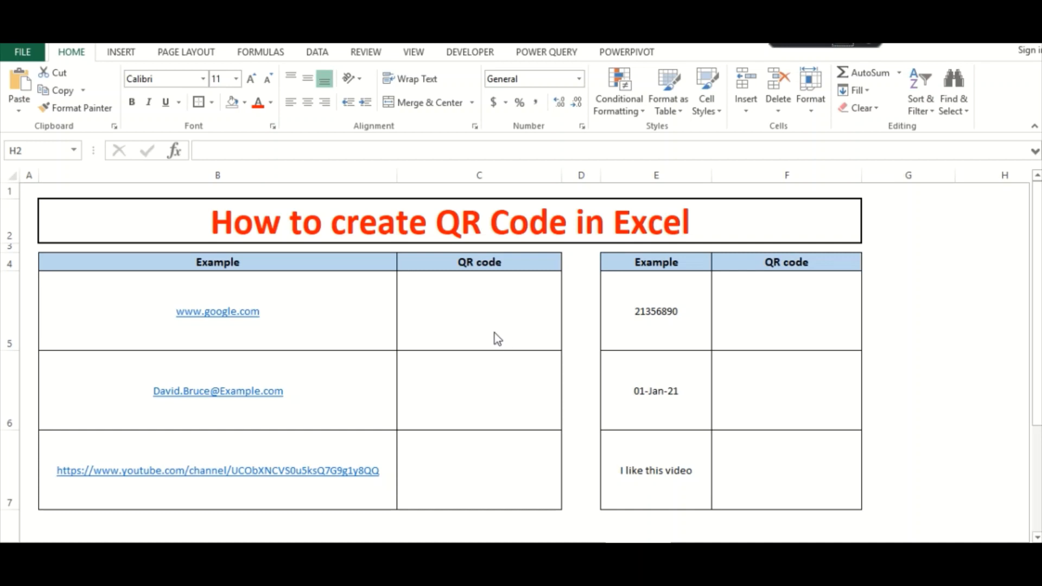
pyautogui.moveTo(371, 310)
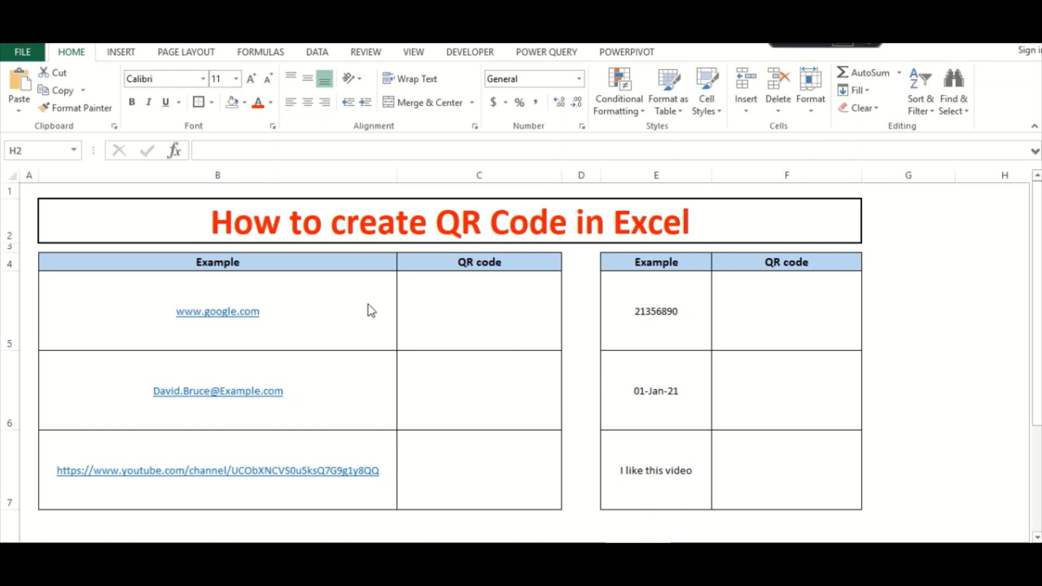
pyautogui.moveTo(358, 412)
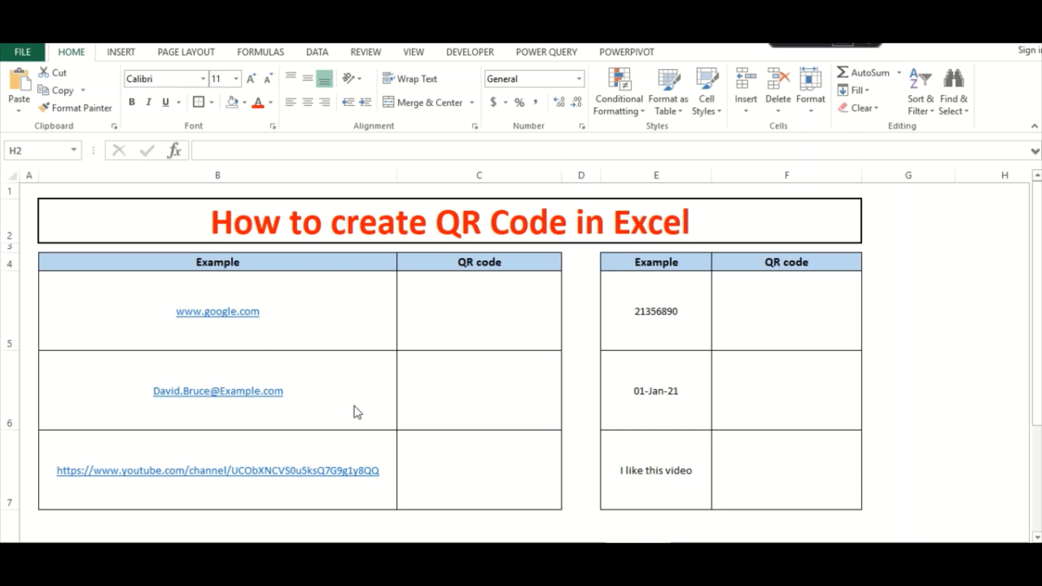
pyautogui.moveTo(304, 498)
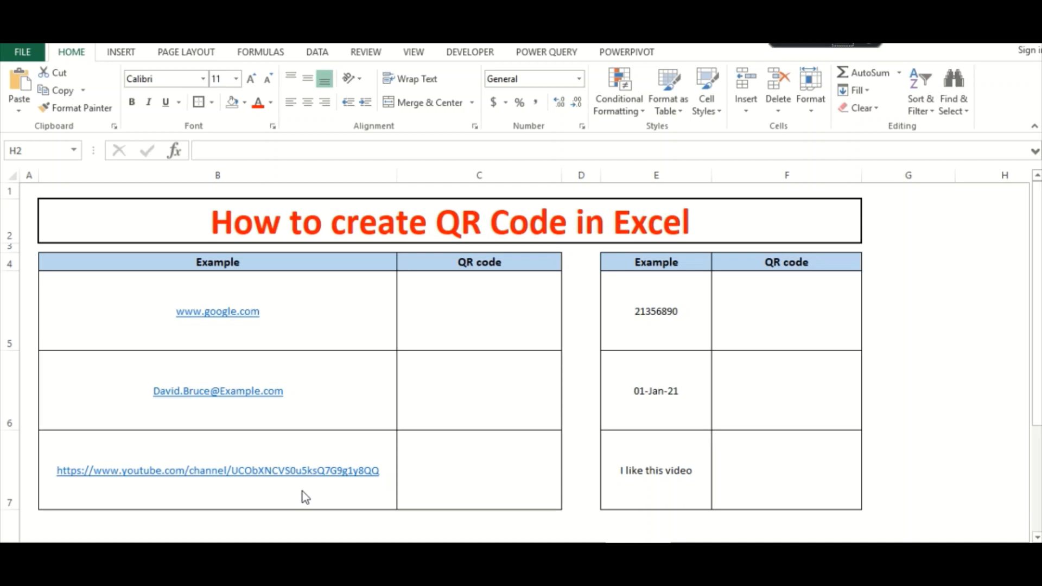
pyautogui.moveTo(742, 313)
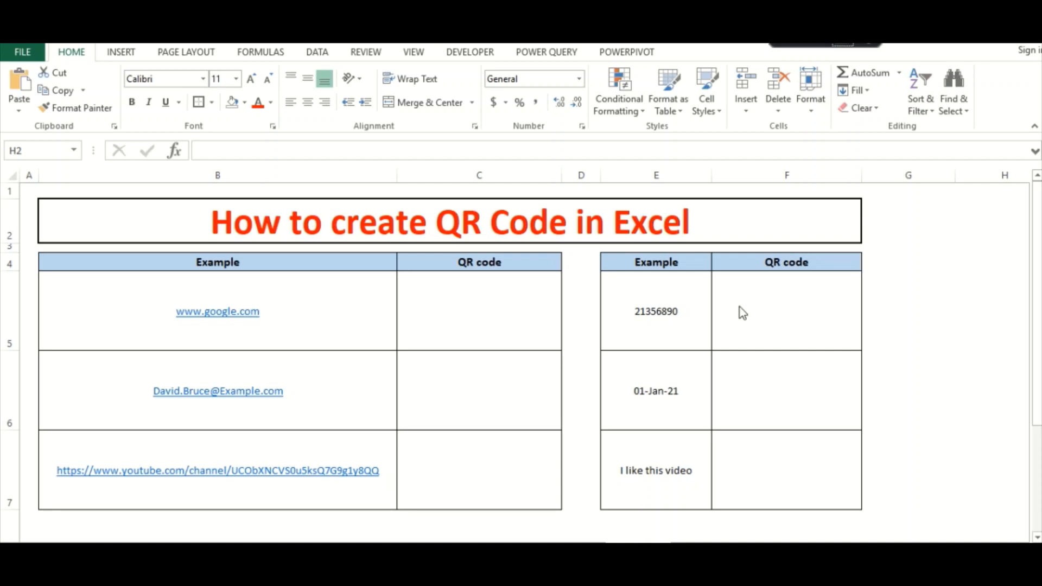
pyautogui.moveTo(689, 333)
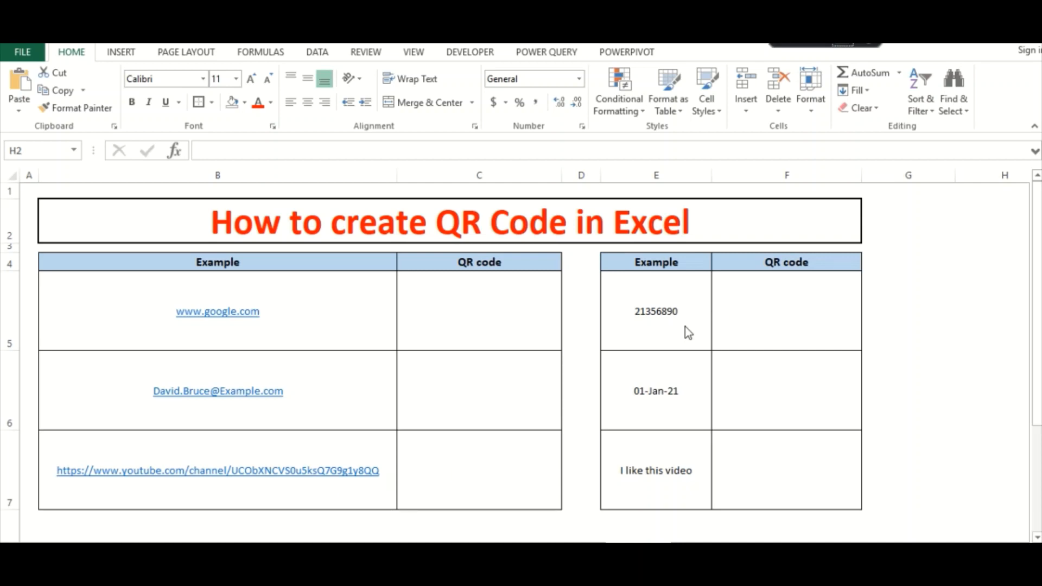
pyautogui.moveTo(681, 338)
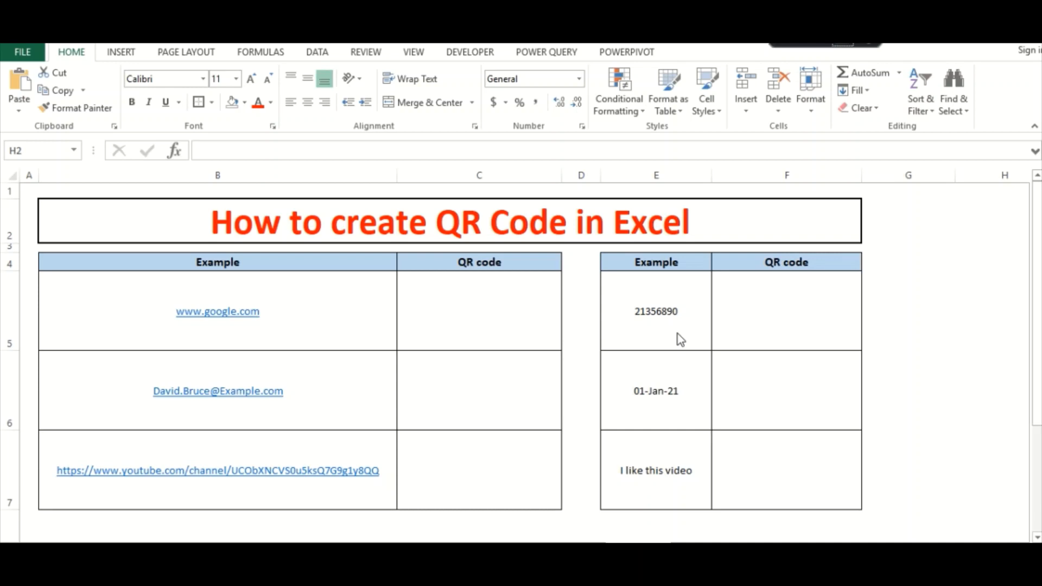
pyautogui.moveTo(689, 417)
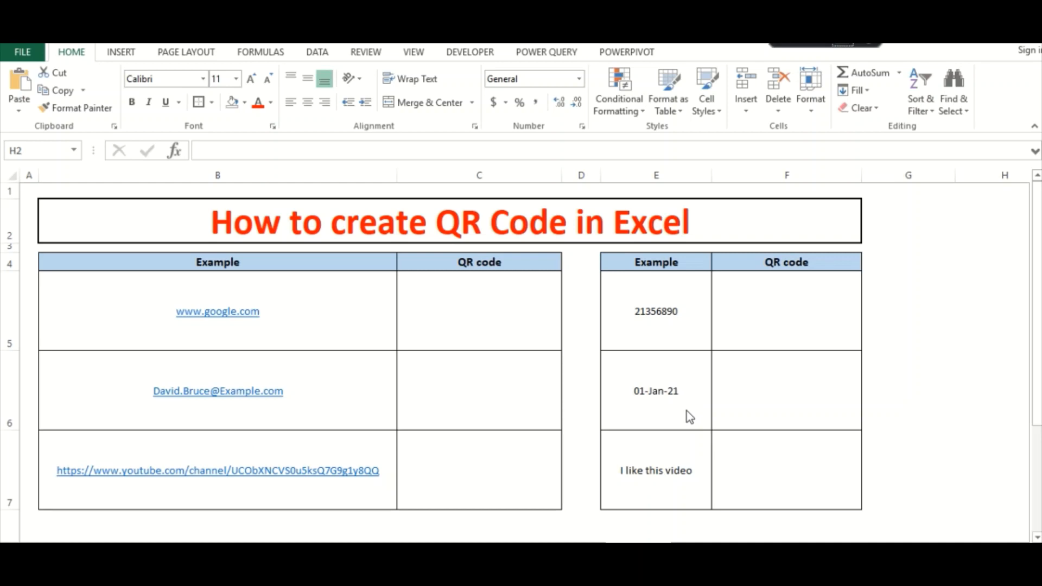
pyautogui.moveTo(675, 512)
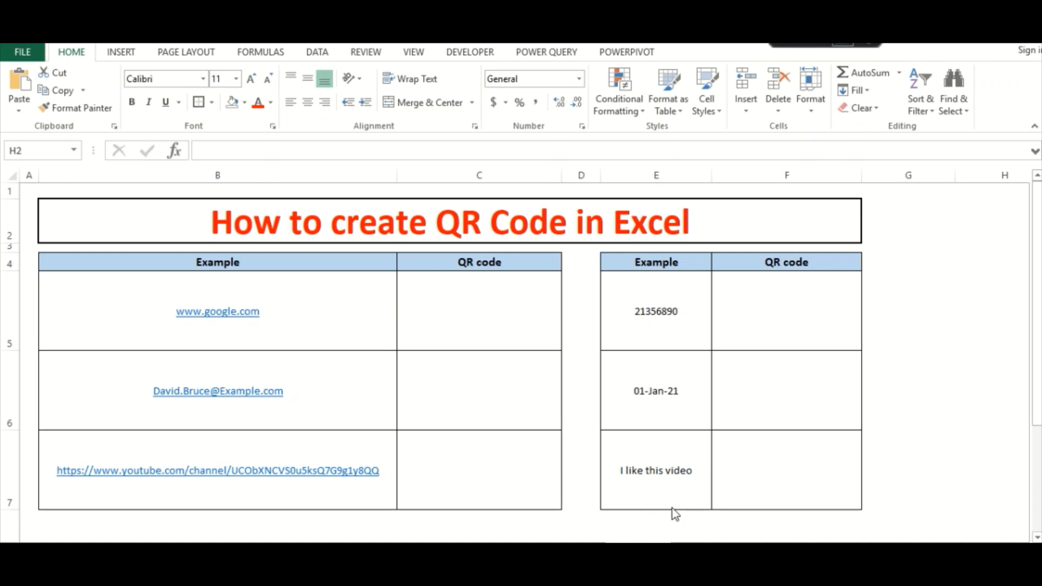
pyautogui.moveTo(297, 95)
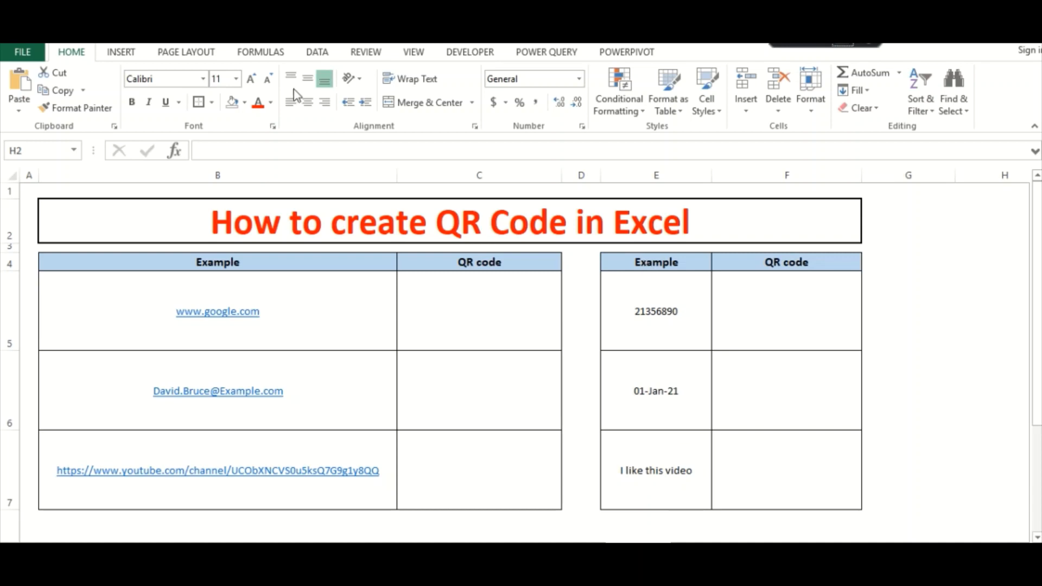
pyautogui.moveTo(121, 52)
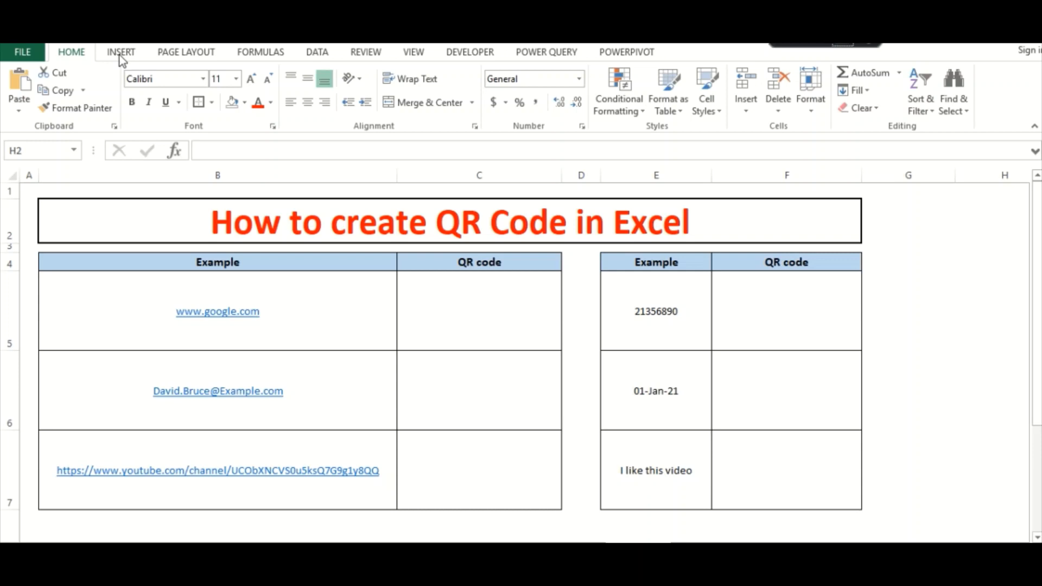
# - Select cell H2 and open Apps for Office through Insert > My Apps
pyautogui.click(990, 222)
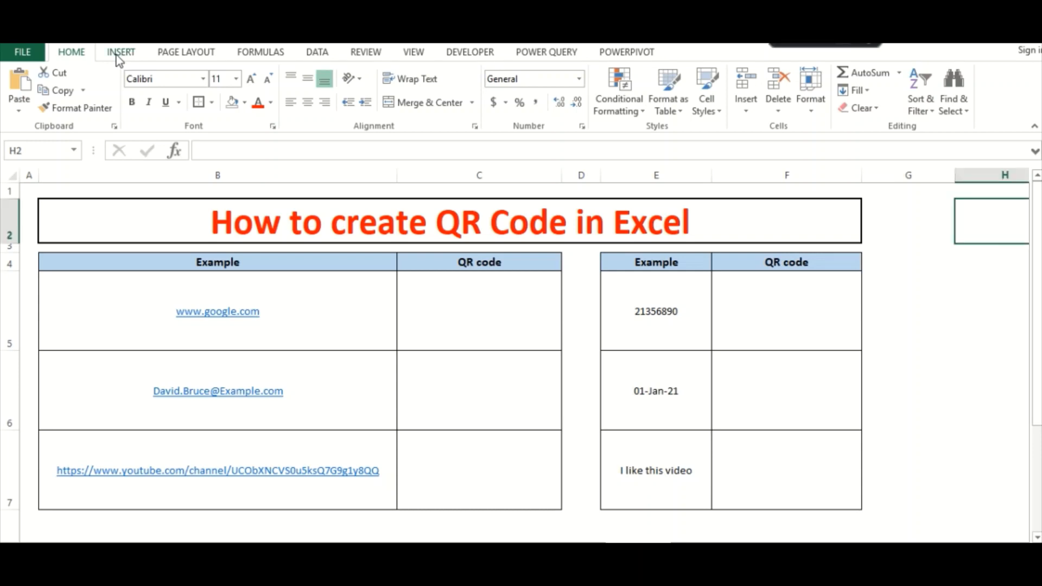
pyautogui.click(121, 52)
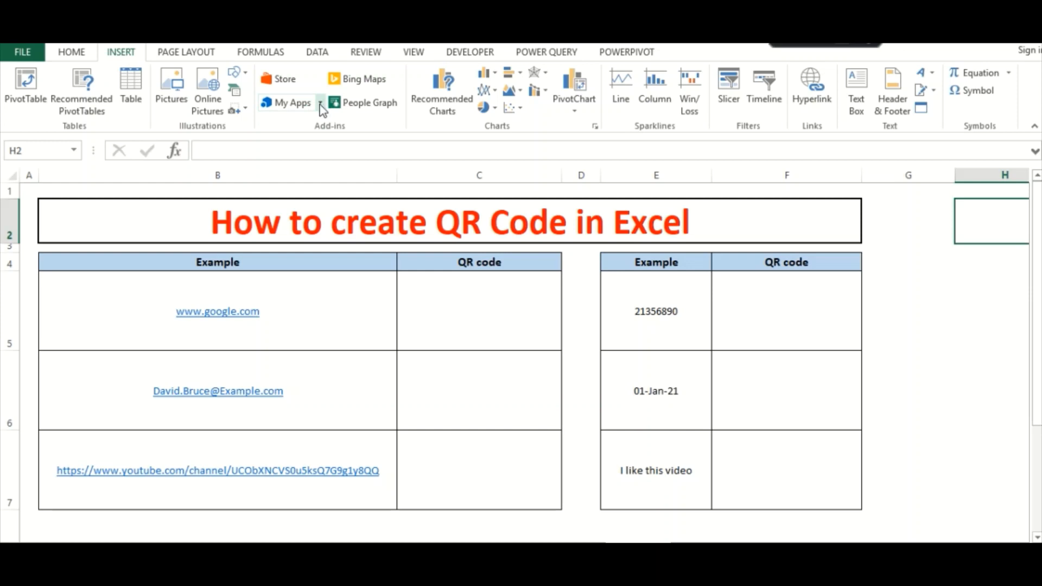
pyautogui.click(291, 103)
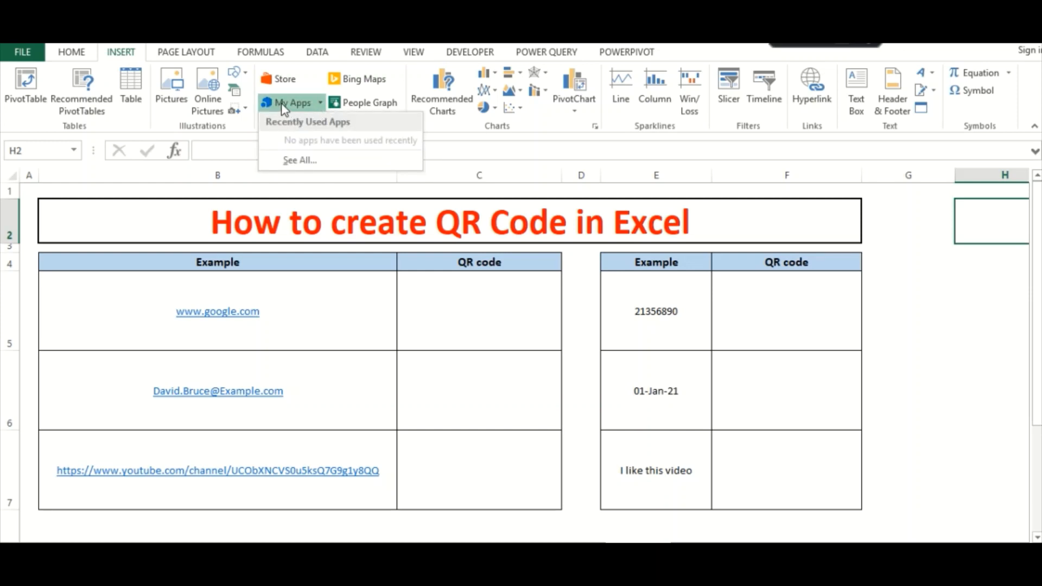
pyautogui.moveTo(246, 139)
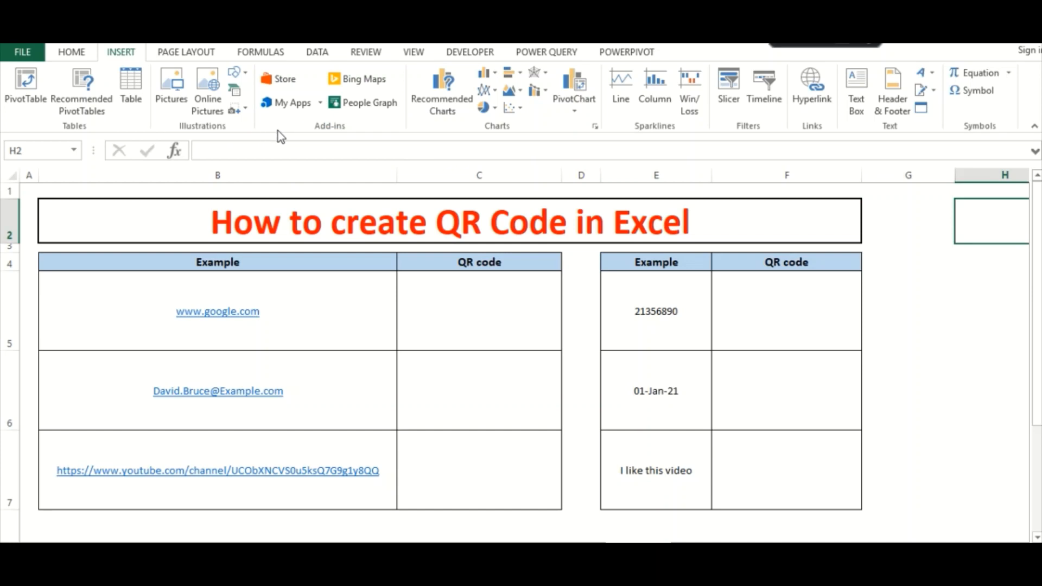
pyautogui.moveTo(291, 102)
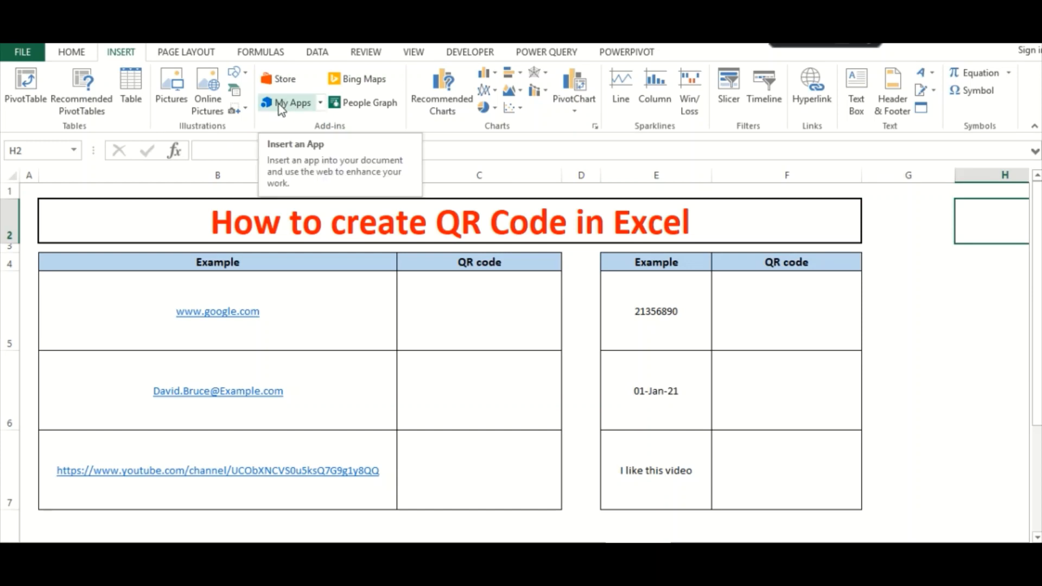
pyautogui.click(293, 103)
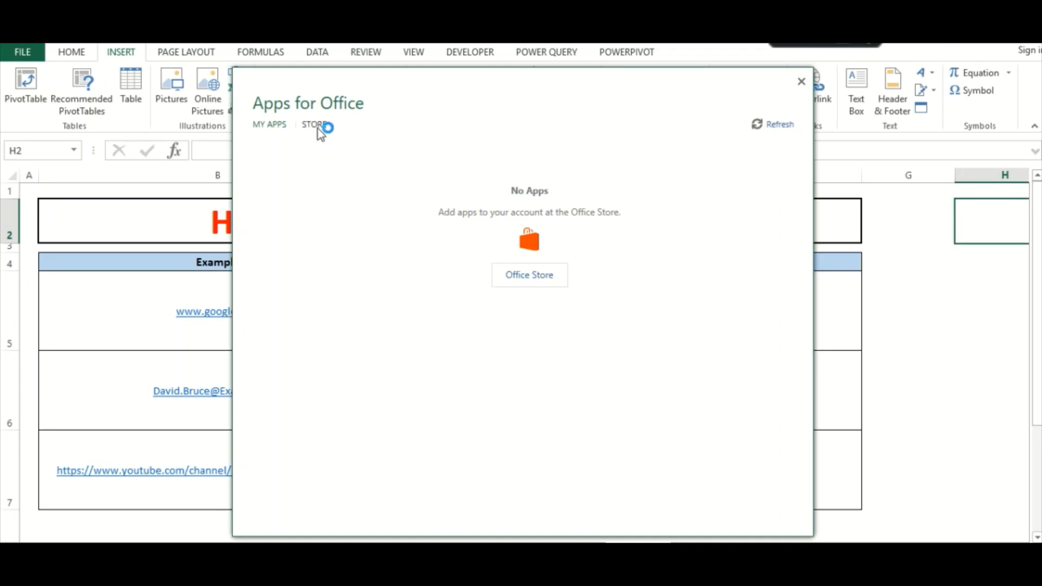
# - Search the Office Store for 'qr4office' and add QR4Office, bringing up its license prompt
pyautogui.click(313, 124)
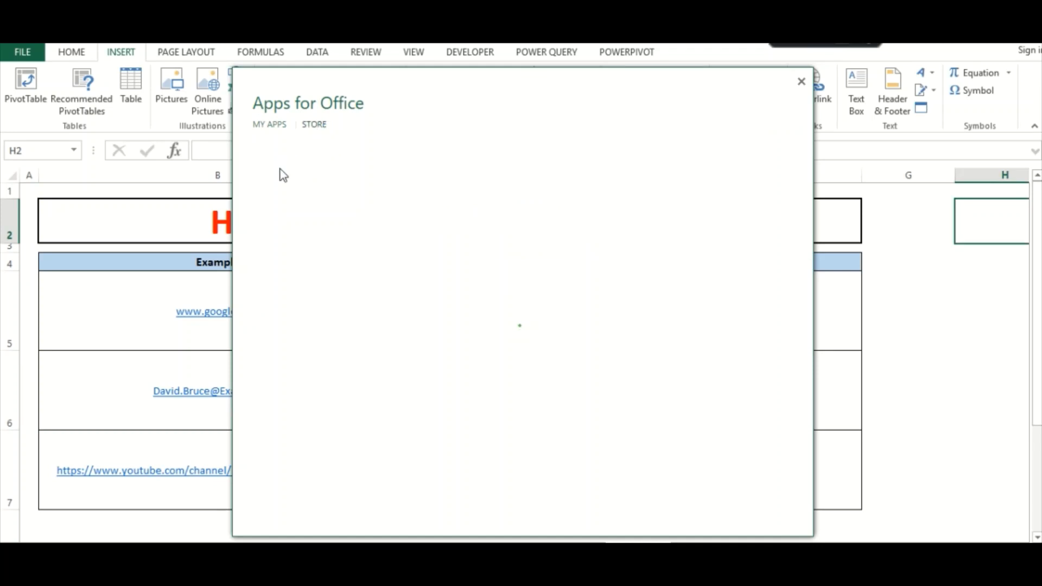
pyautogui.click(313, 124)
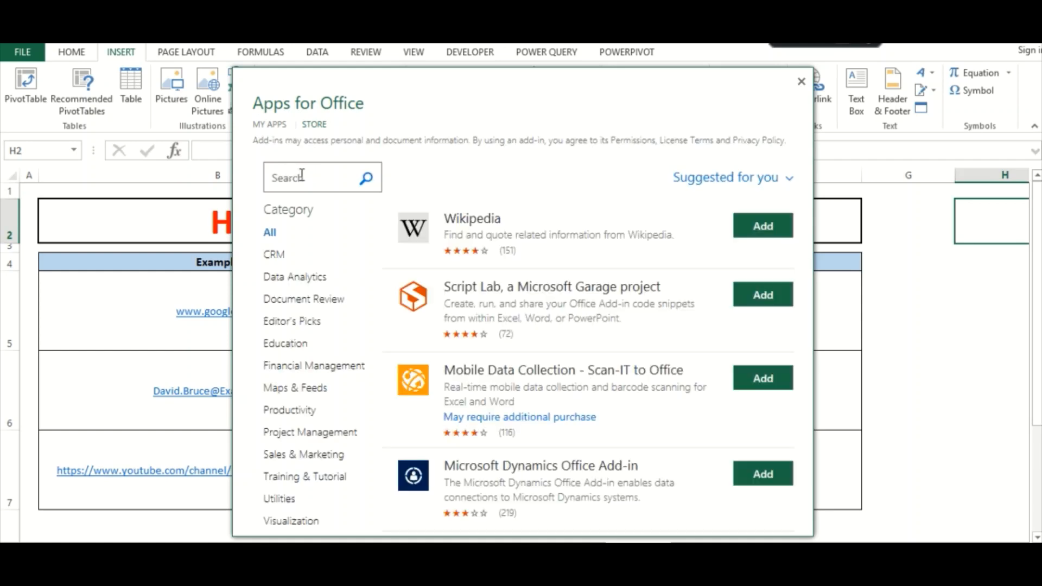
pyautogui.click(305, 177)
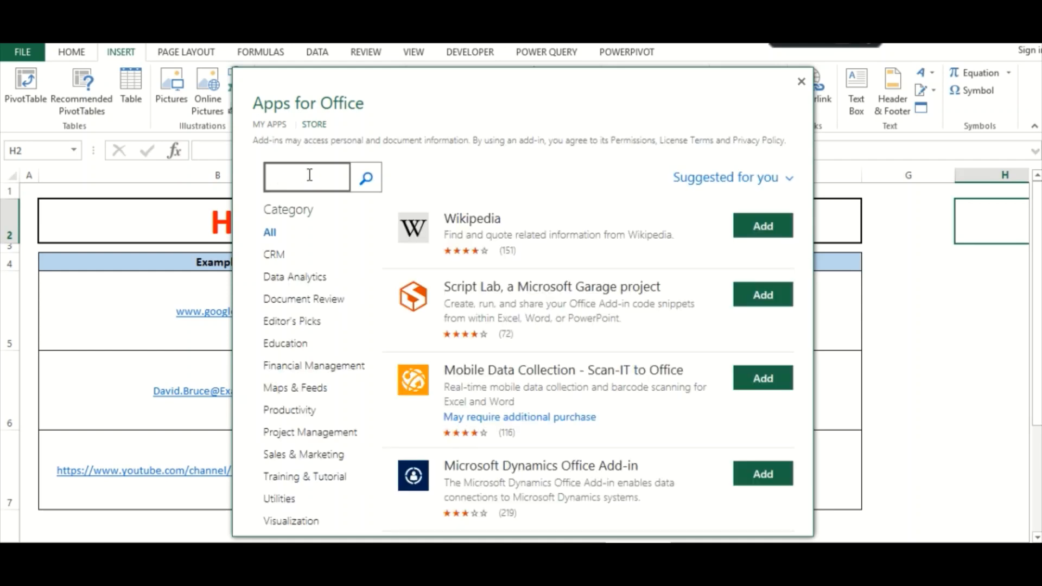
pyautogui.write('qr4office')
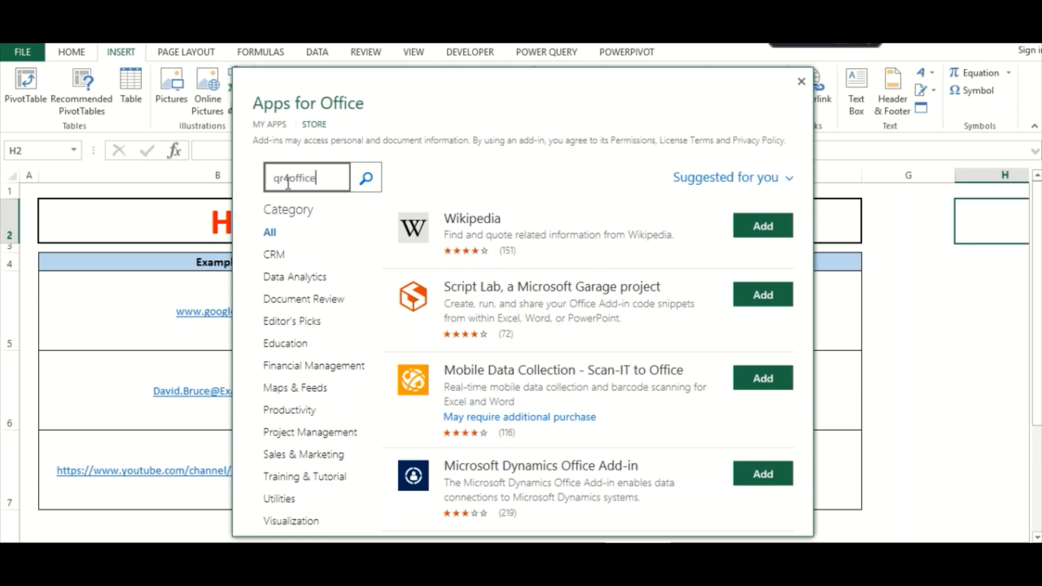
pyautogui.moveTo(365, 178)
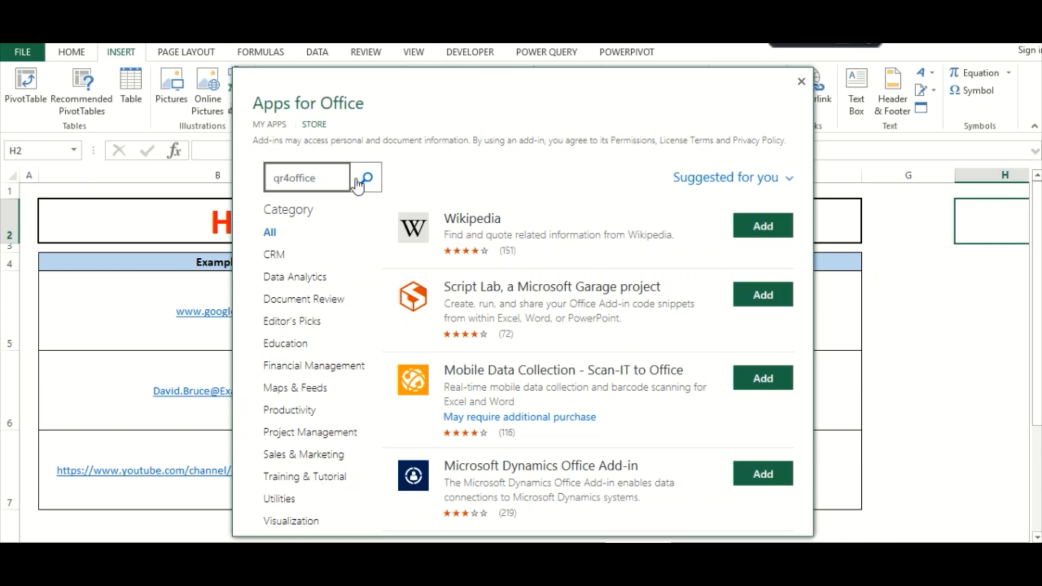
pyautogui.click(366, 178)
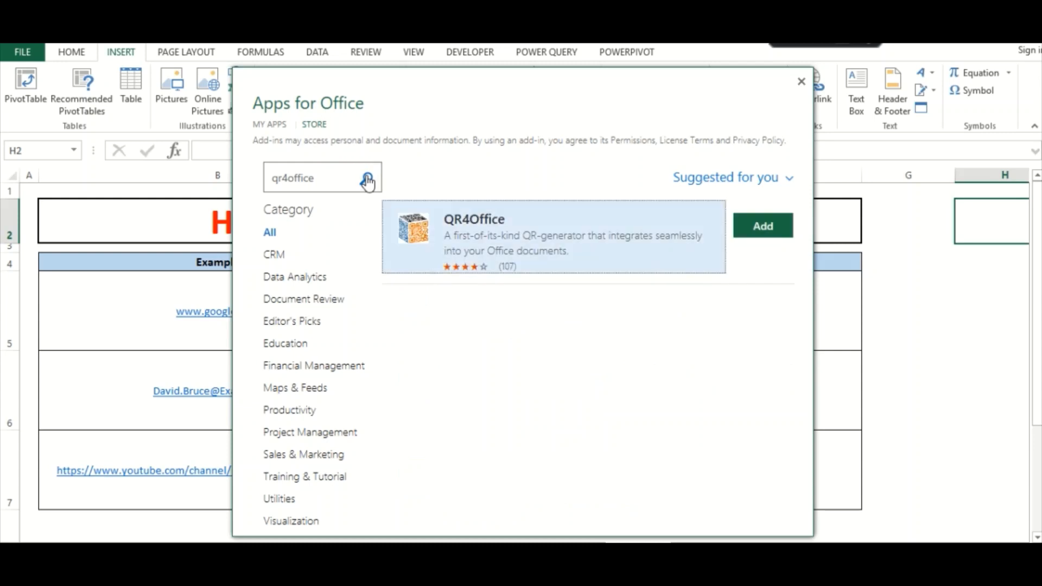
pyautogui.moveTo(538, 321)
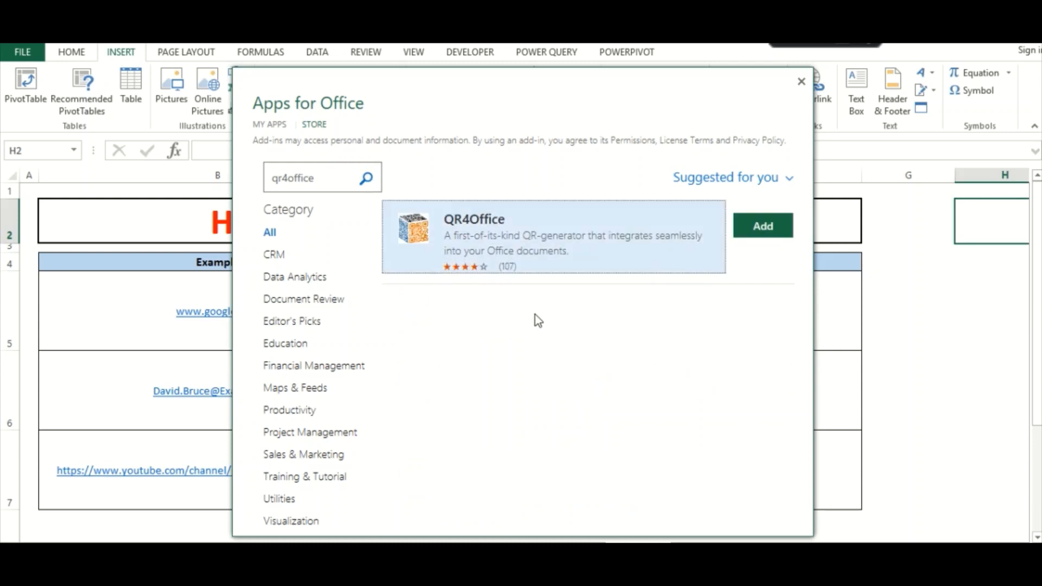
pyautogui.moveTo(645, 167)
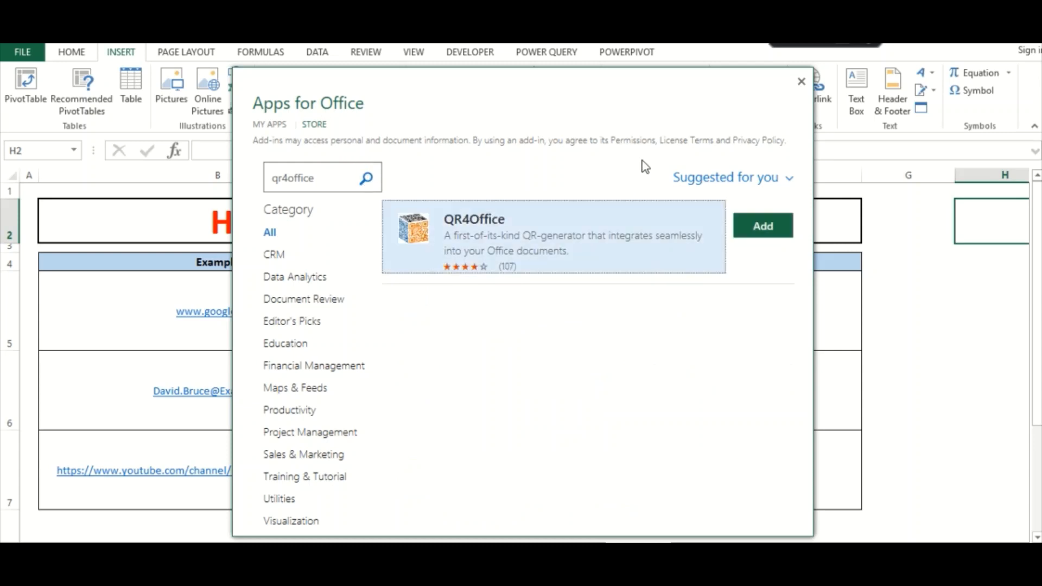
pyautogui.moveTo(491, 245)
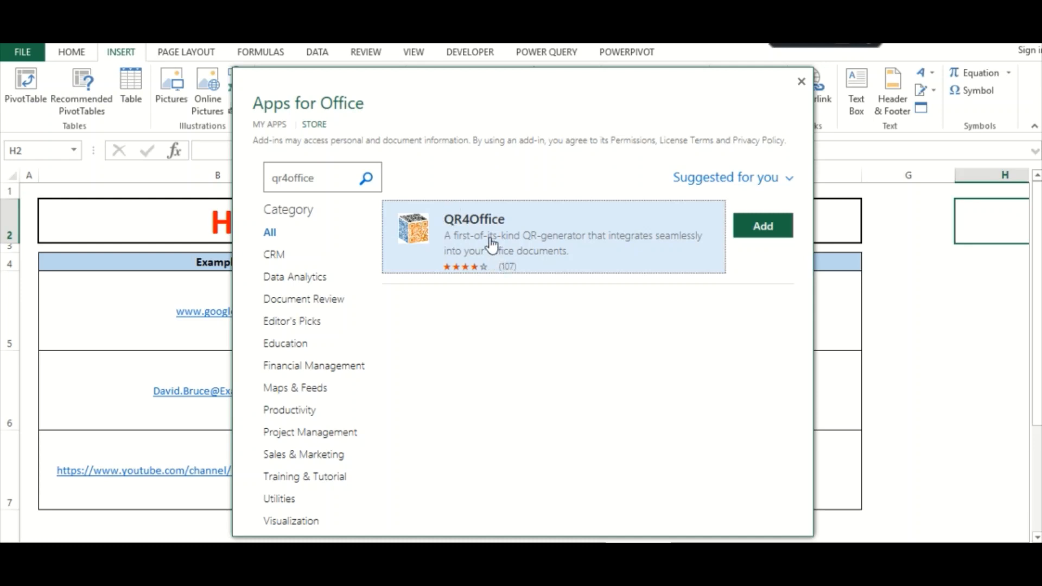
pyautogui.moveTo(617, 238)
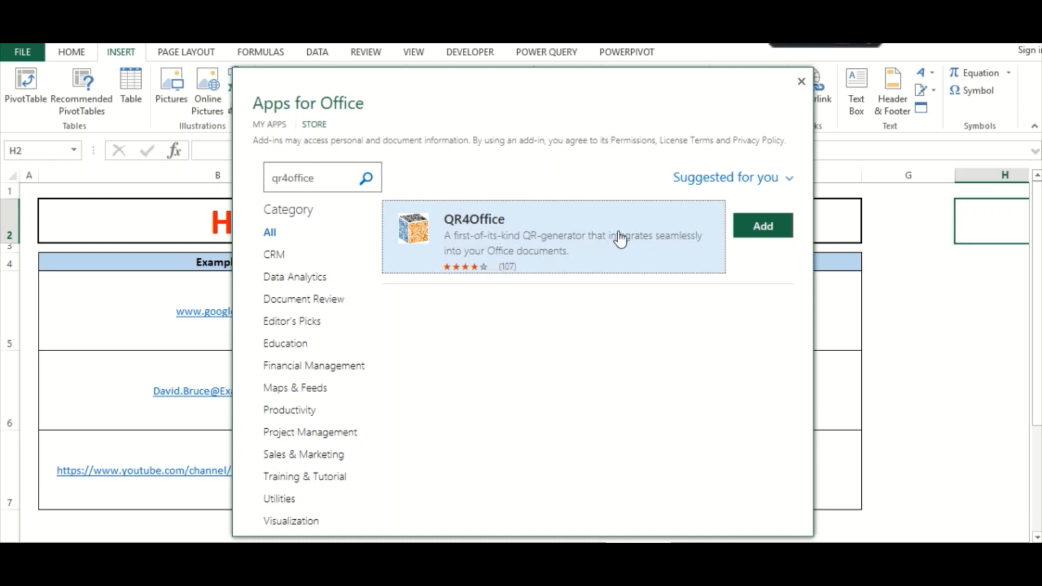
pyautogui.click(762, 225)
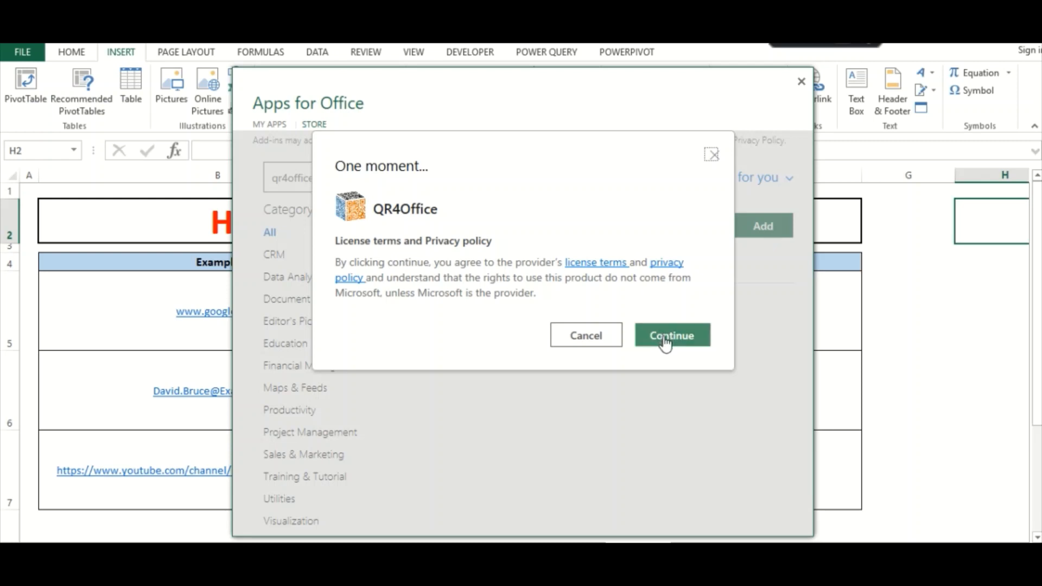
# - Accept the QR4Office license terms with Continue to install and open the add-in
pyautogui.click(671, 335)
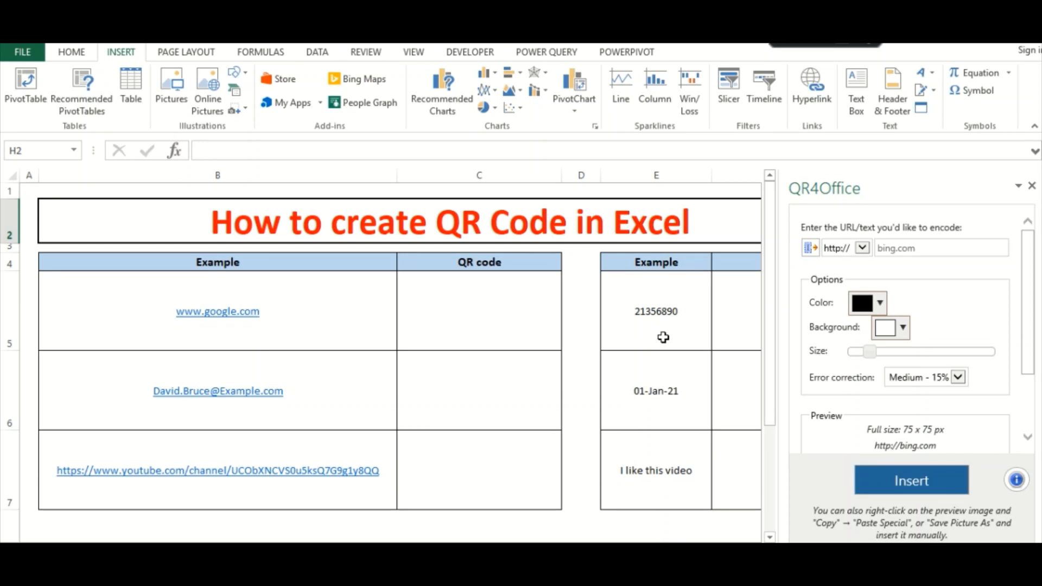
pyautogui.moveTo(1030, 310)
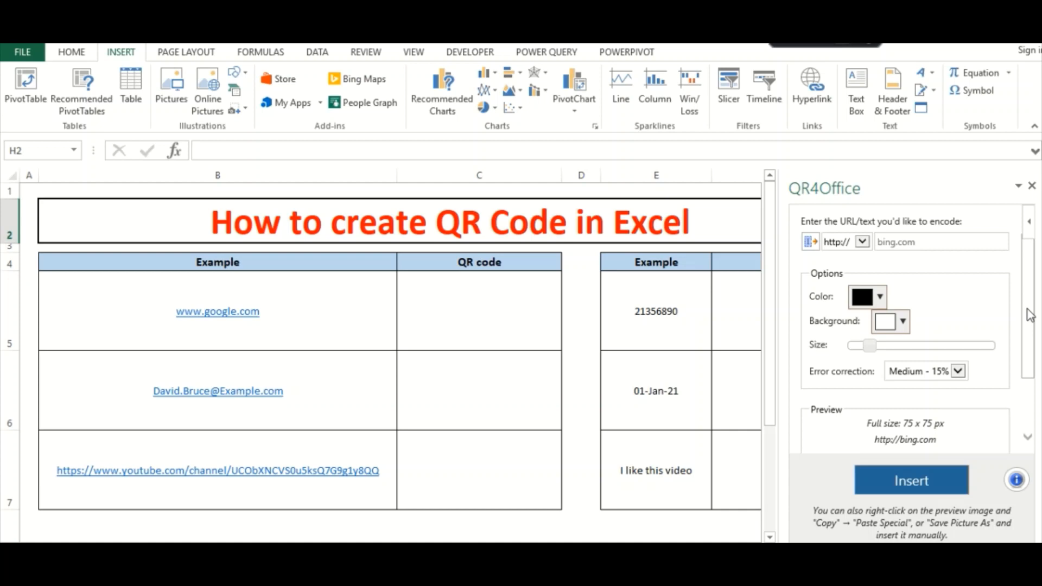
pyautogui.scroll(-3)
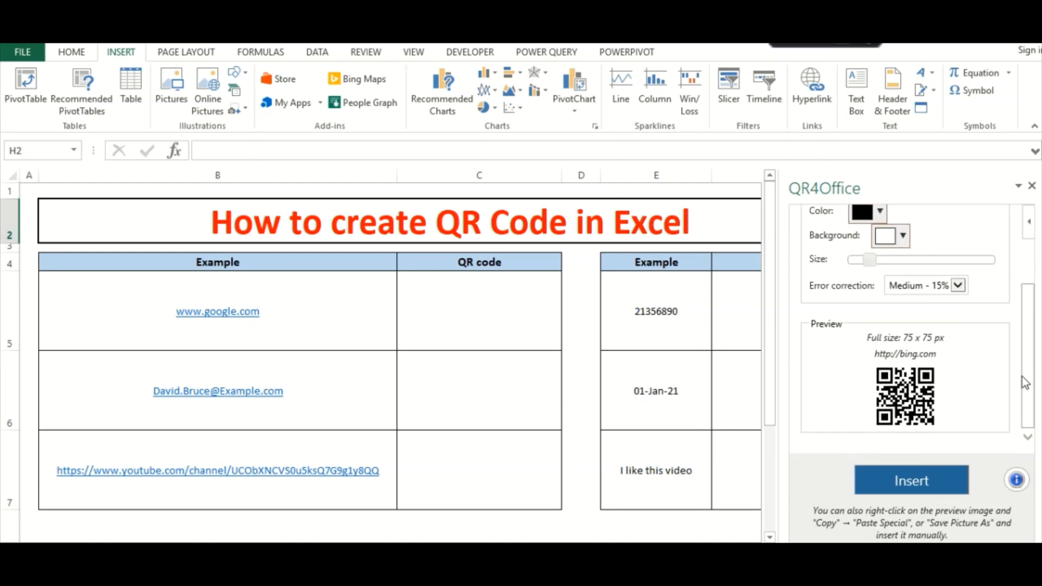
pyautogui.scroll(3)
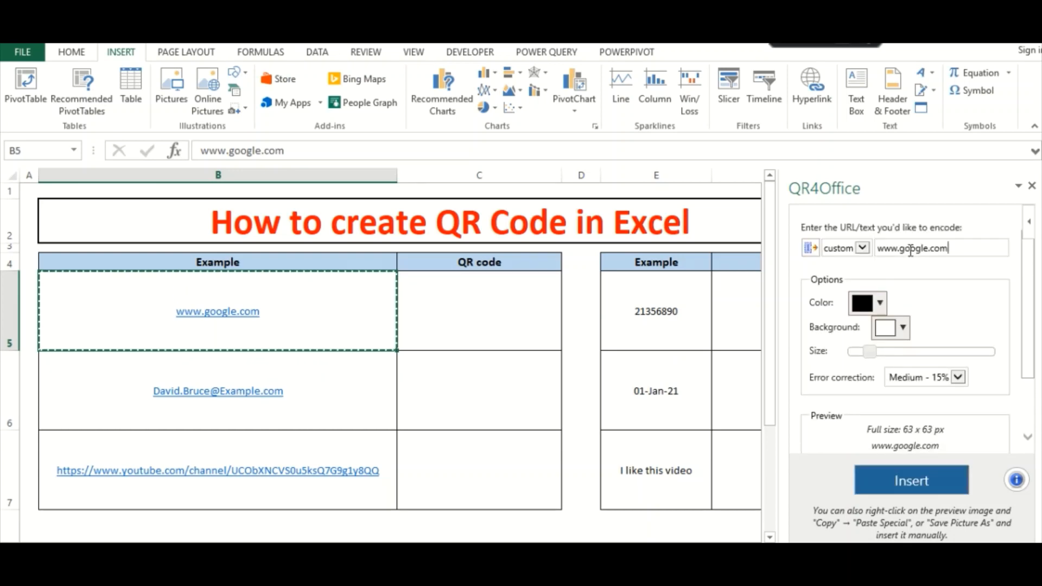
pyautogui.moveTo(865, 303)
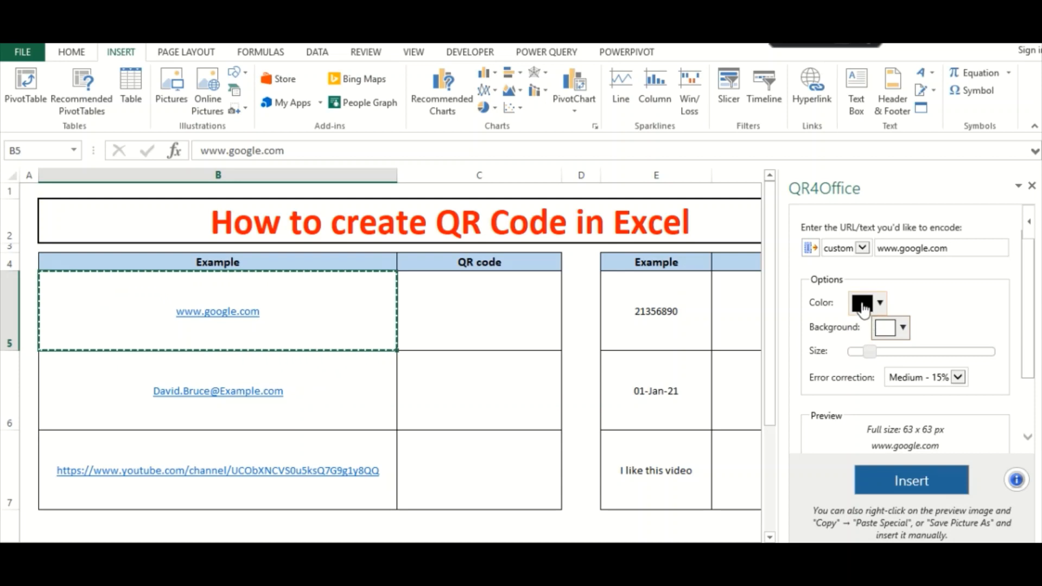
# - Check the QR4Office colour picker, keeping the QR code black on white
pyautogui.click(880, 303)
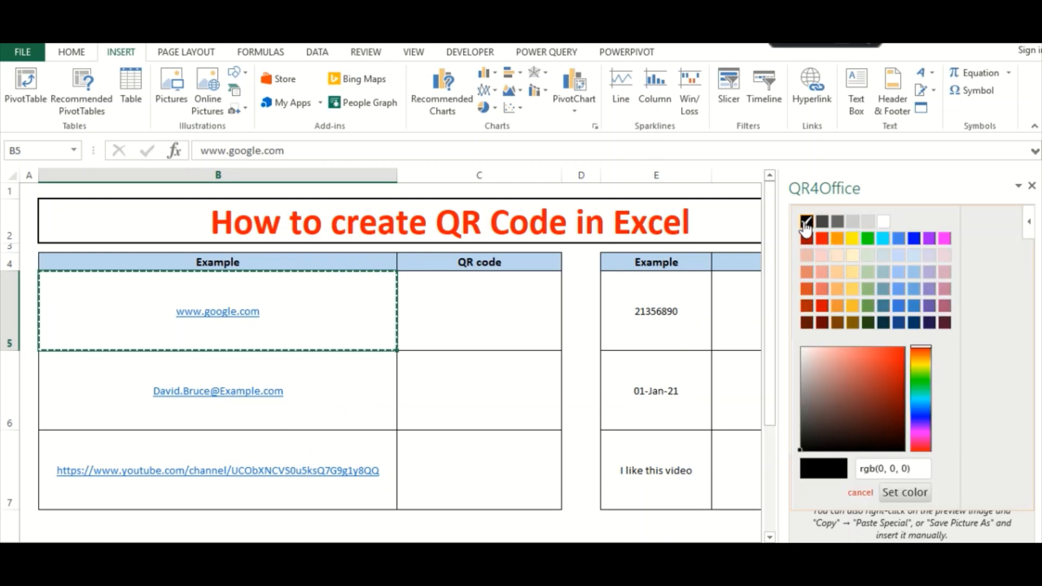
pyautogui.click(905, 492)
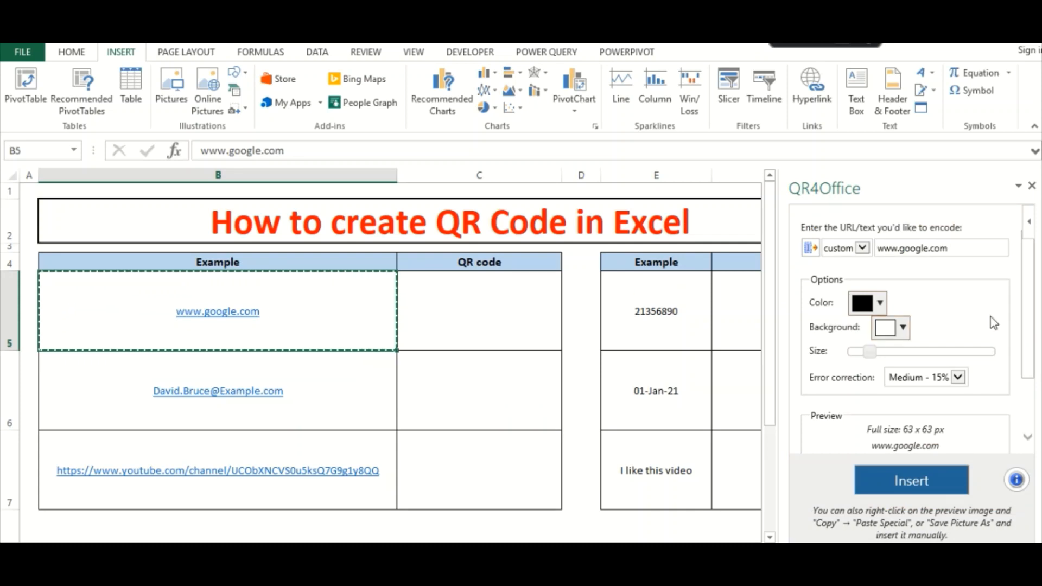
pyautogui.scroll(-3)
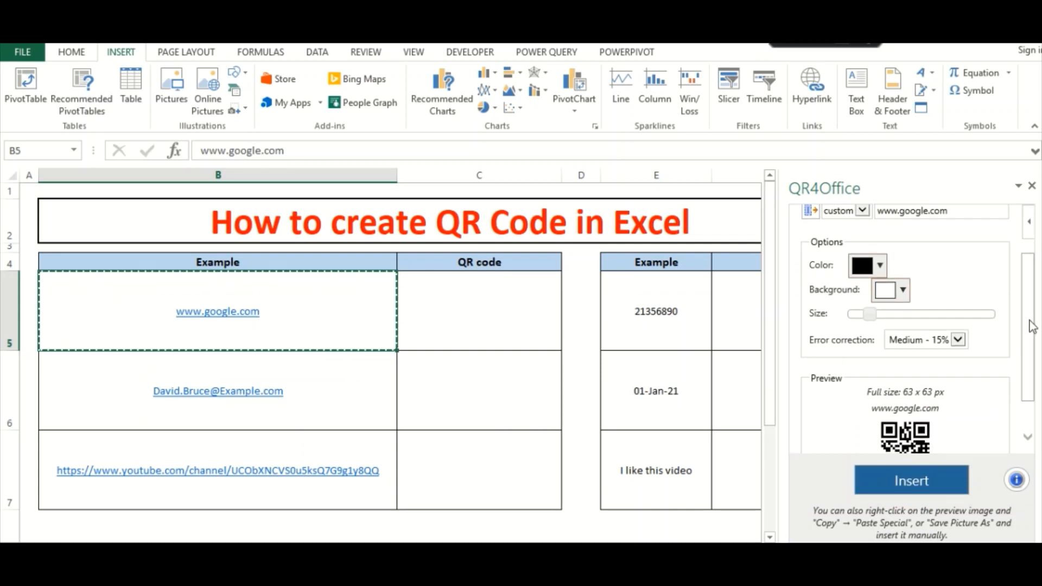
pyautogui.click(880, 266)
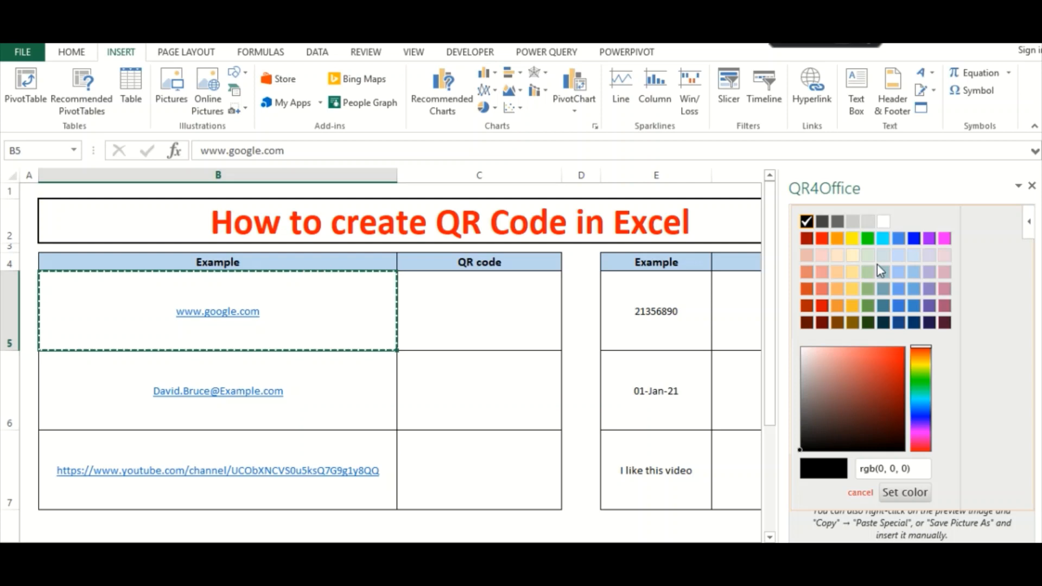
pyautogui.click(904, 492)
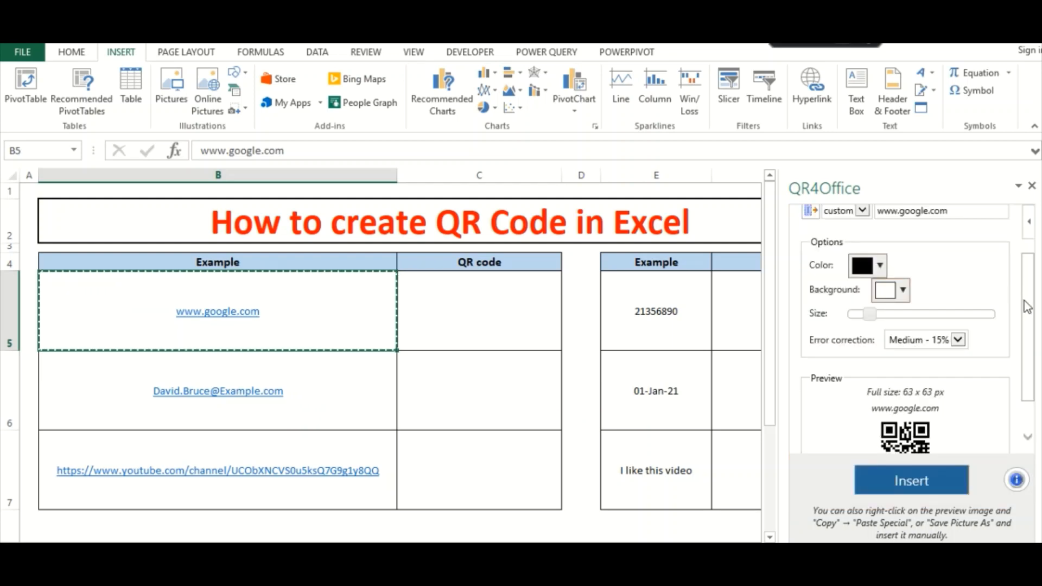
pyautogui.click(889, 290)
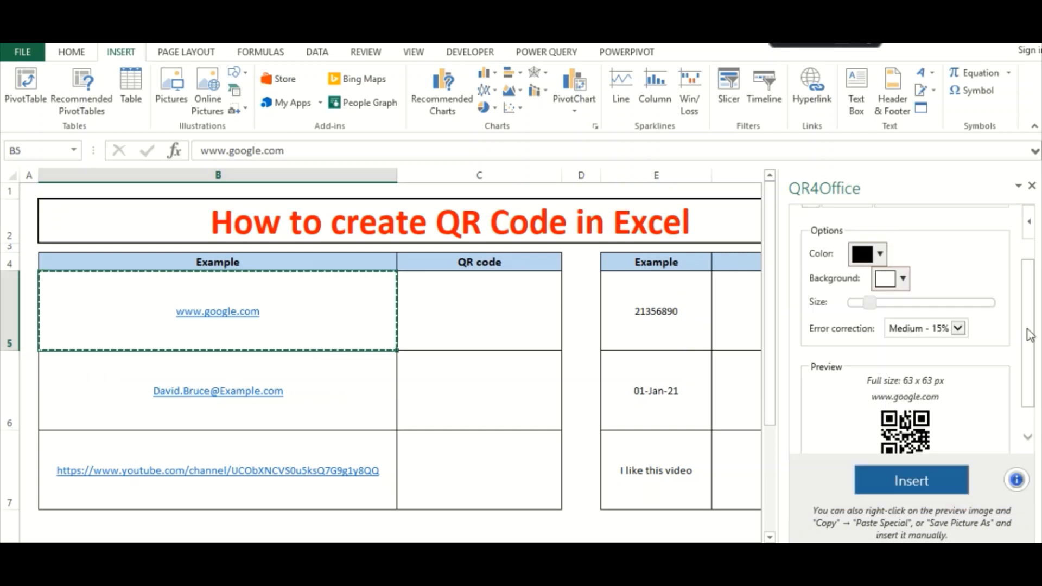
pyautogui.moveTo(834, 277)
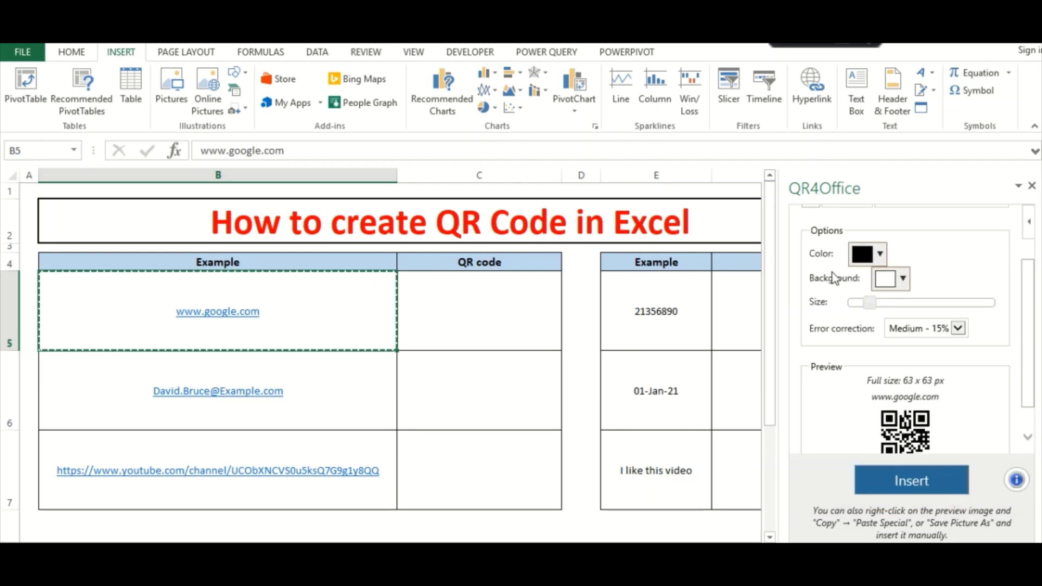
pyautogui.moveTo(809, 312)
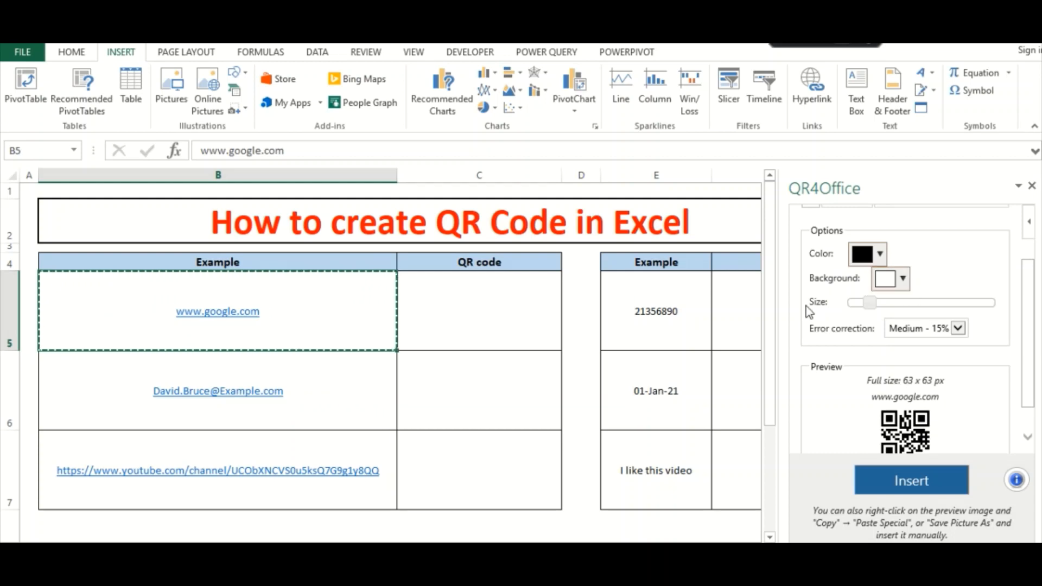
pyautogui.moveTo(850, 312)
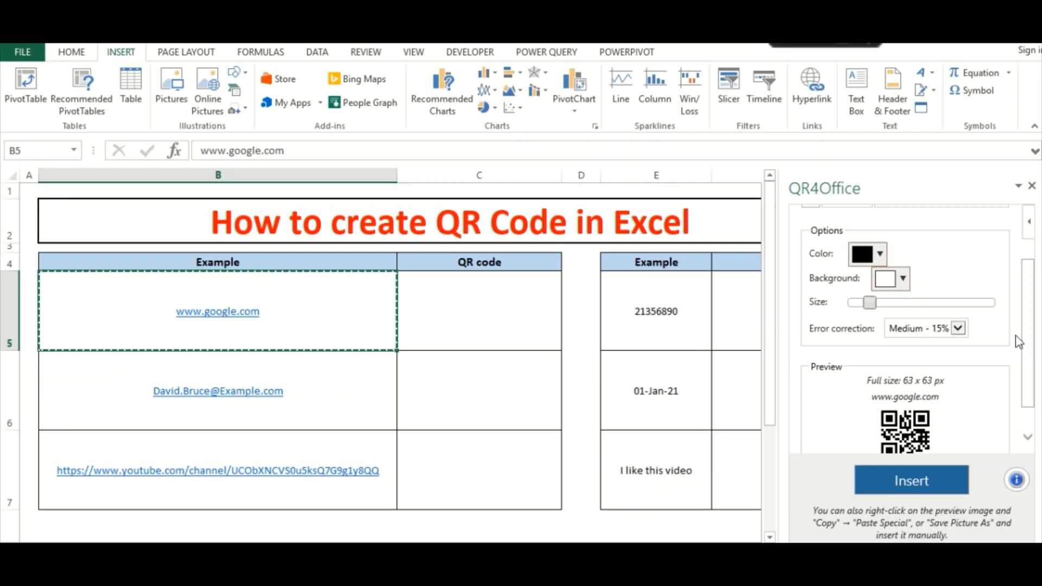
# - Leave QR4Office error correction at Medium - 15%
pyautogui.scroll(3)
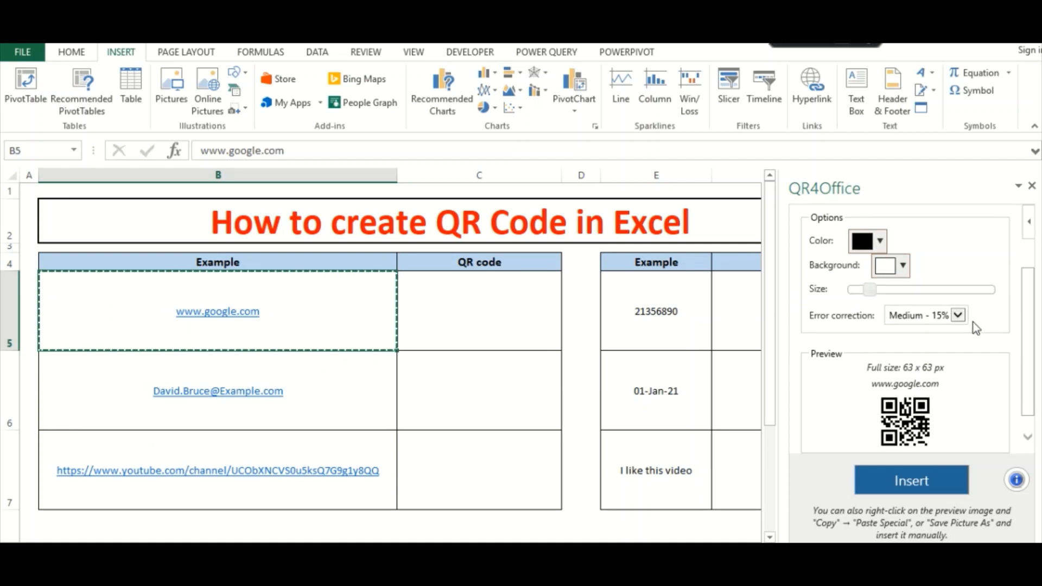
pyautogui.click(957, 315)
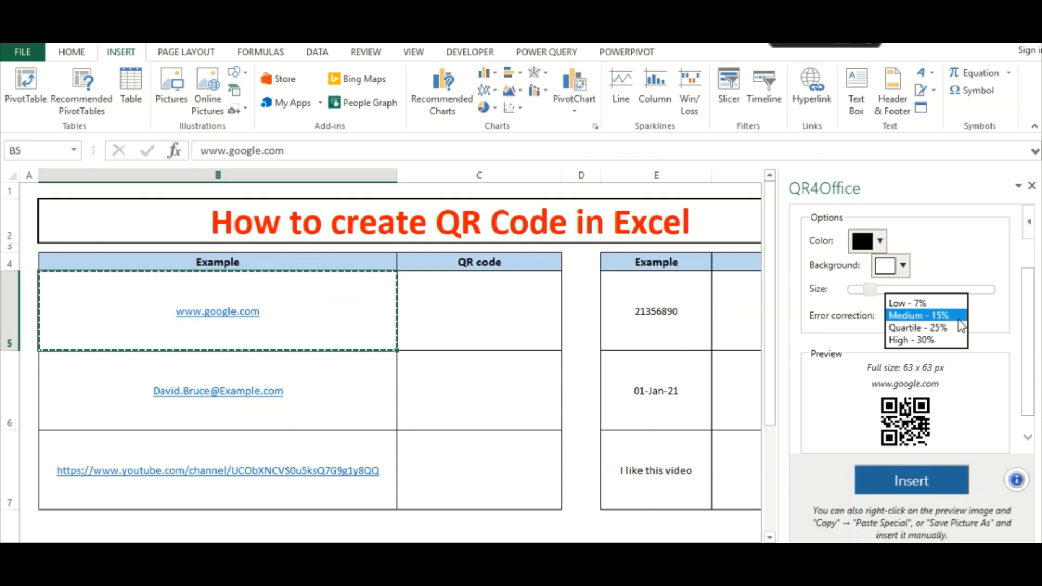
pyautogui.moveTo(930, 337)
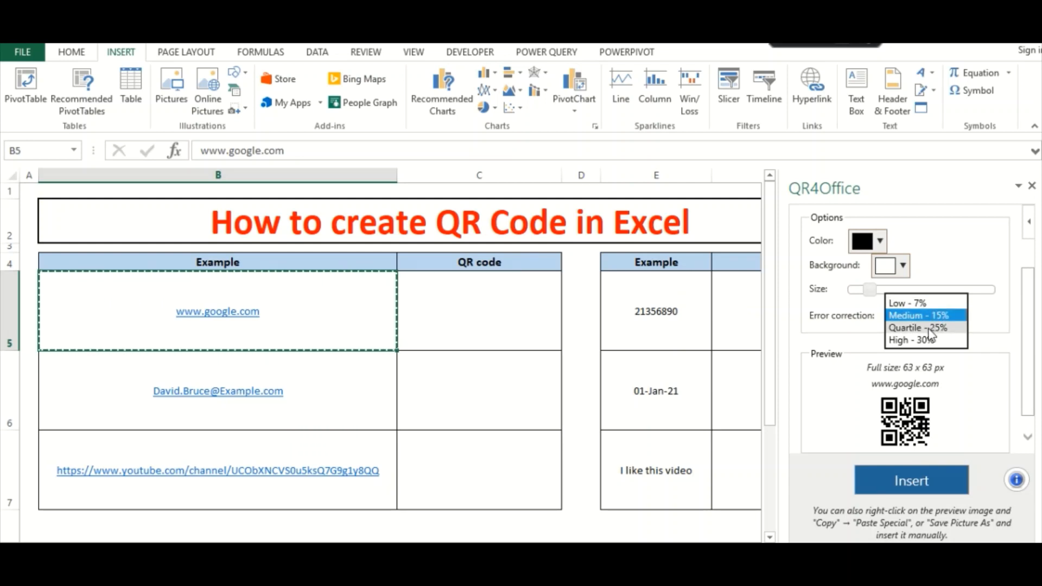
pyautogui.click(918, 314)
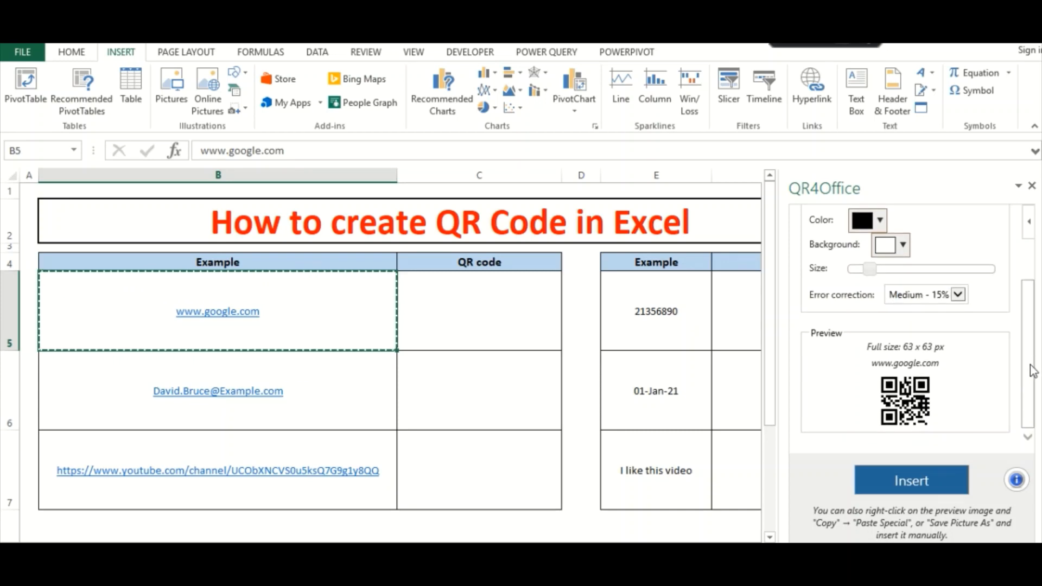
pyautogui.moveTo(845, 339)
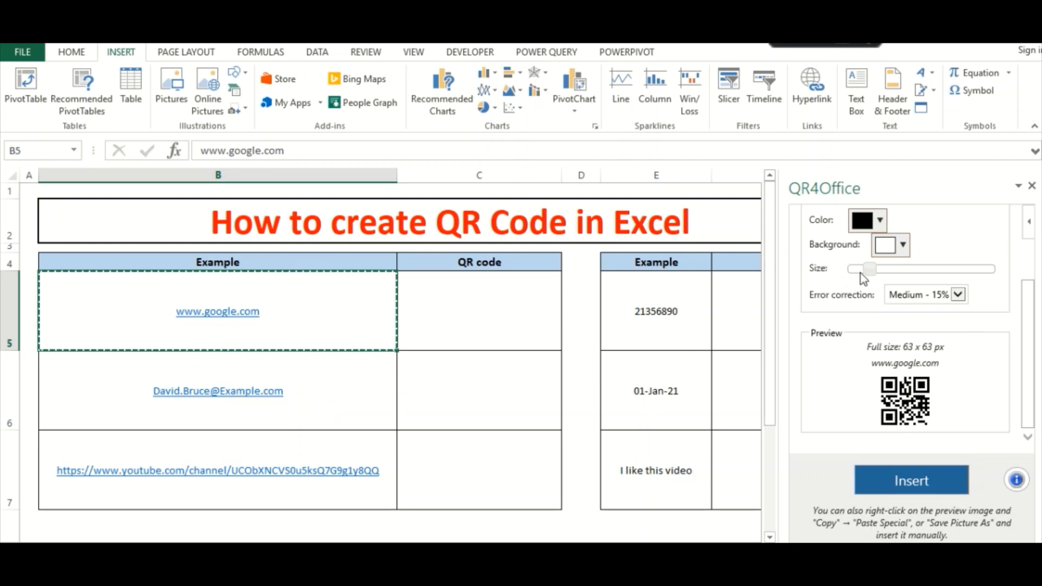
pyautogui.moveTo(865, 325)
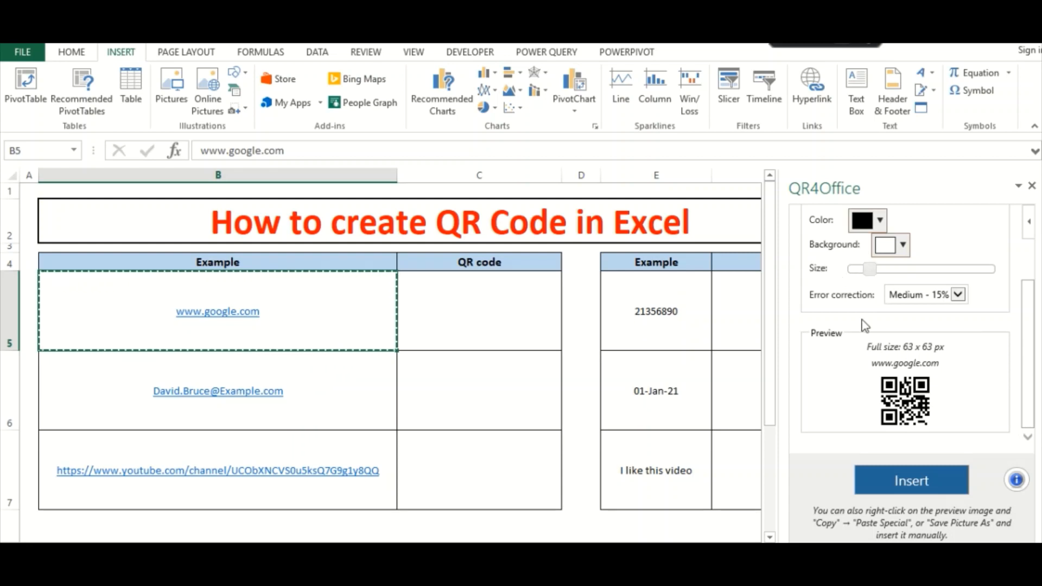
pyautogui.moveTo(1031, 372)
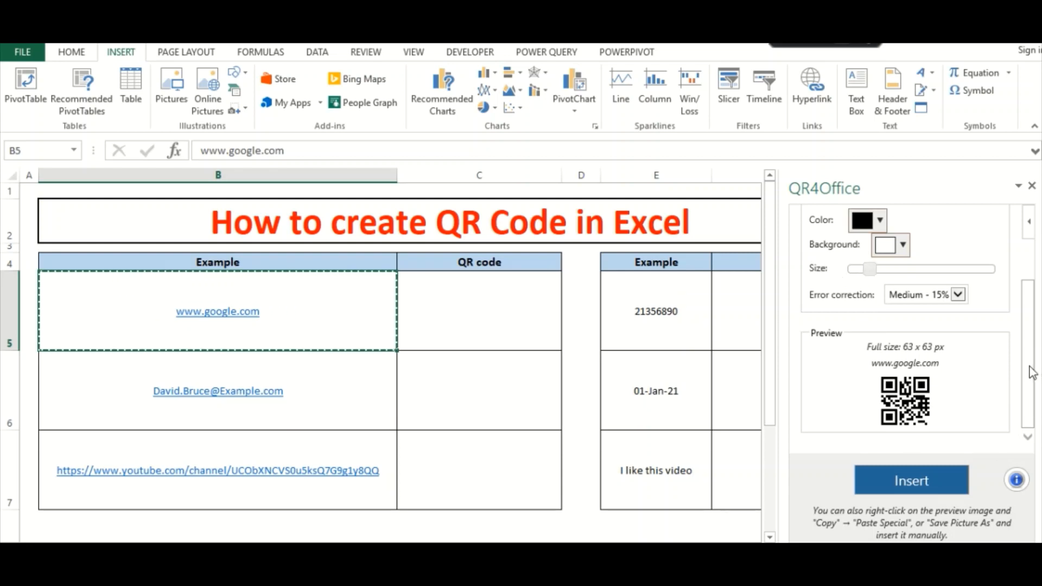
pyautogui.moveTo(912, 480)
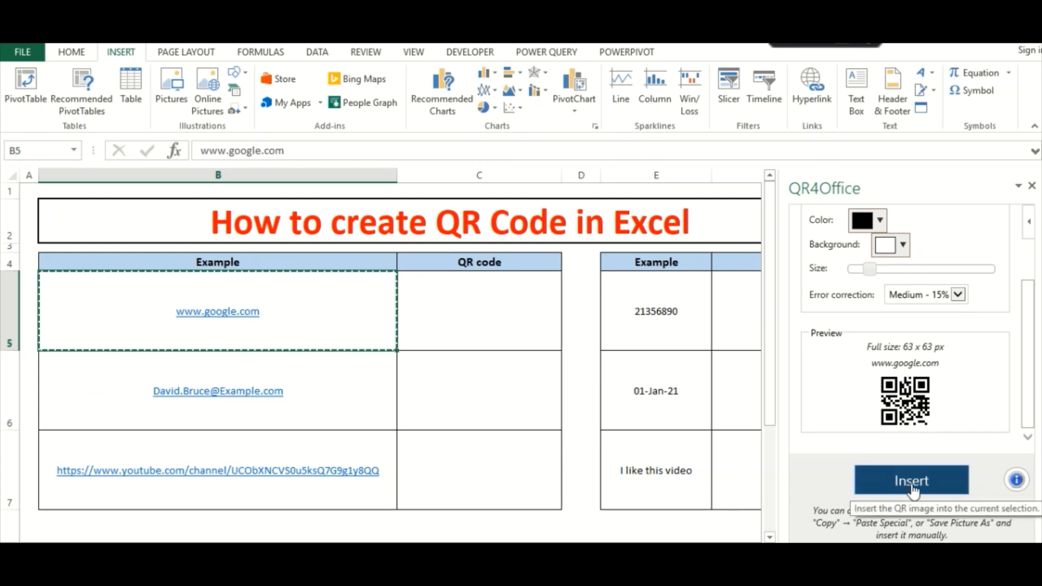
pyautogui.click(912, 480)
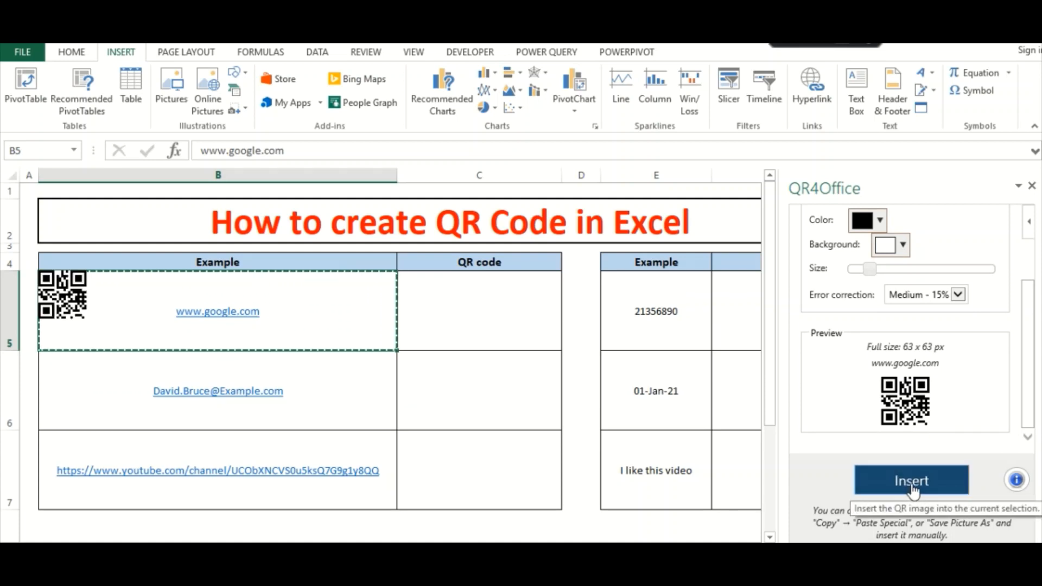
pyautogui.moveTo(1021, 204)
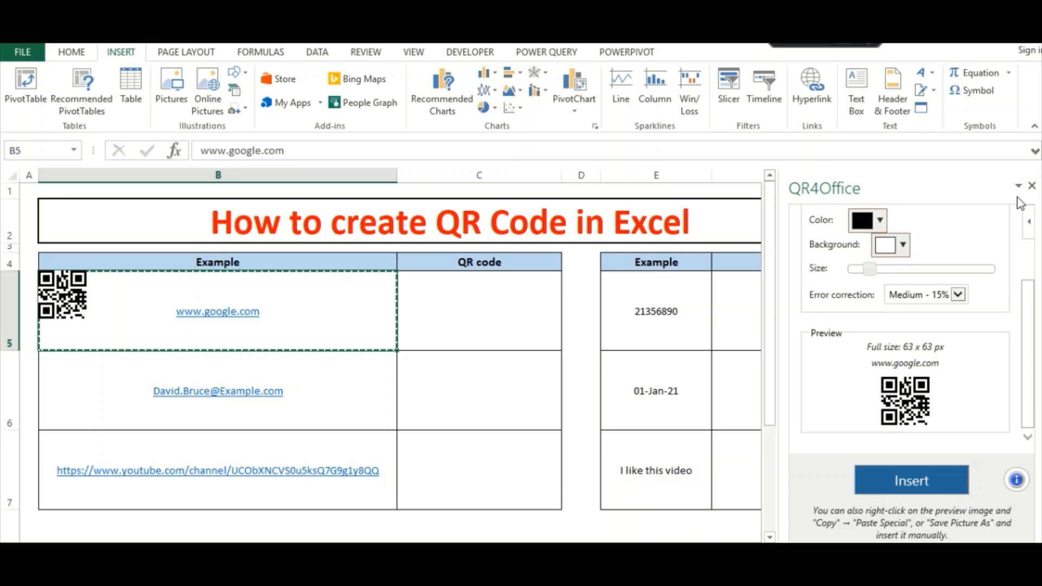
pyautogui.moveTo(488, 351)
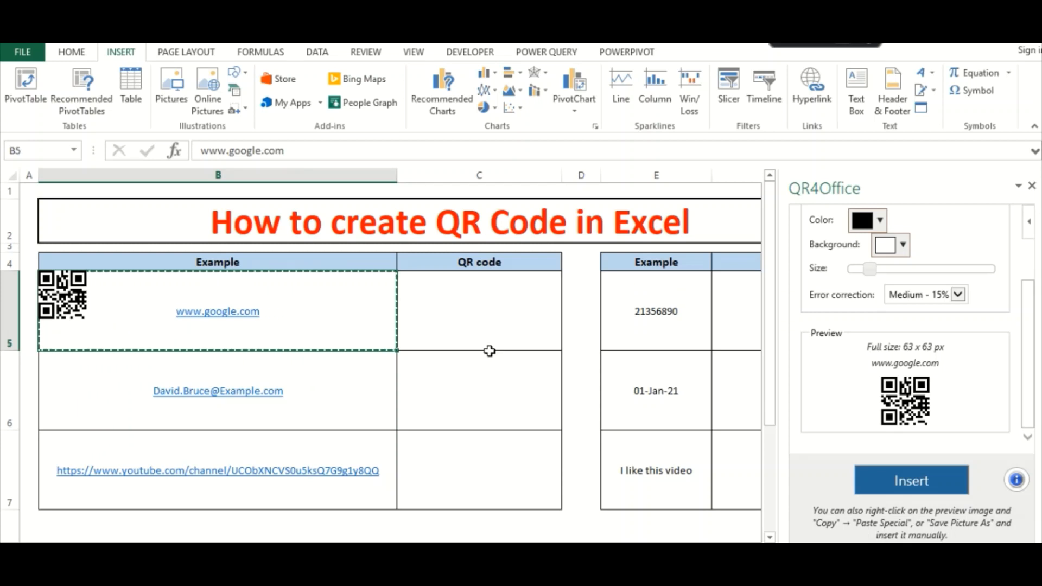
pyautogui.moveTo(48, 391)
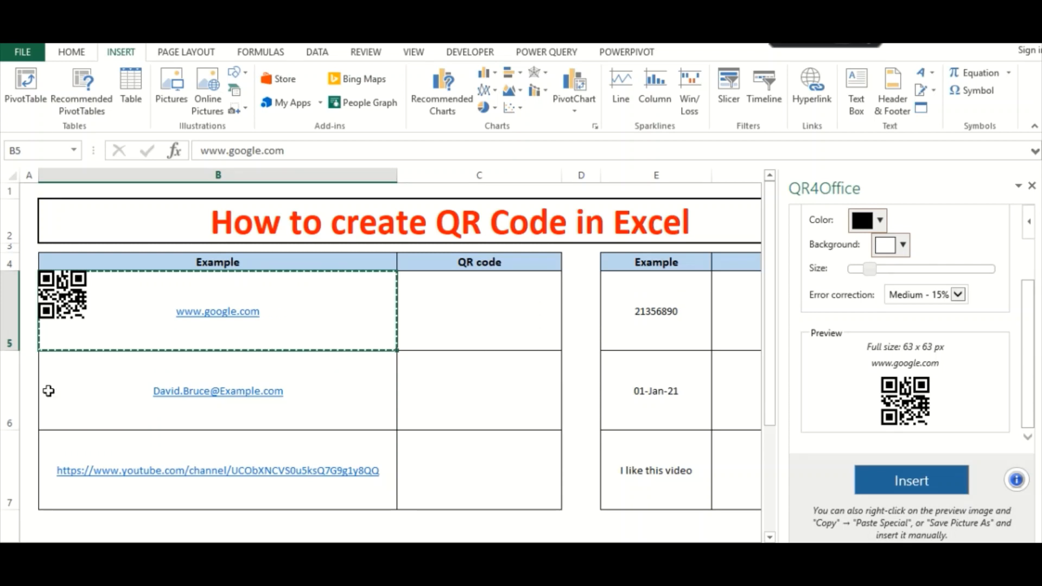
pyautogui.click(911, 480)
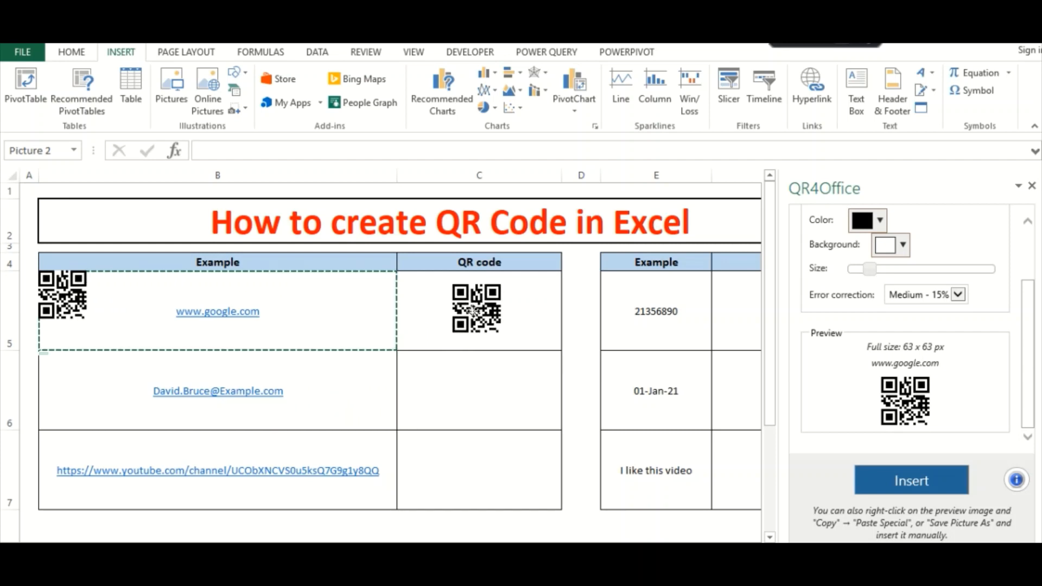
pyautogui.click(476, 308)
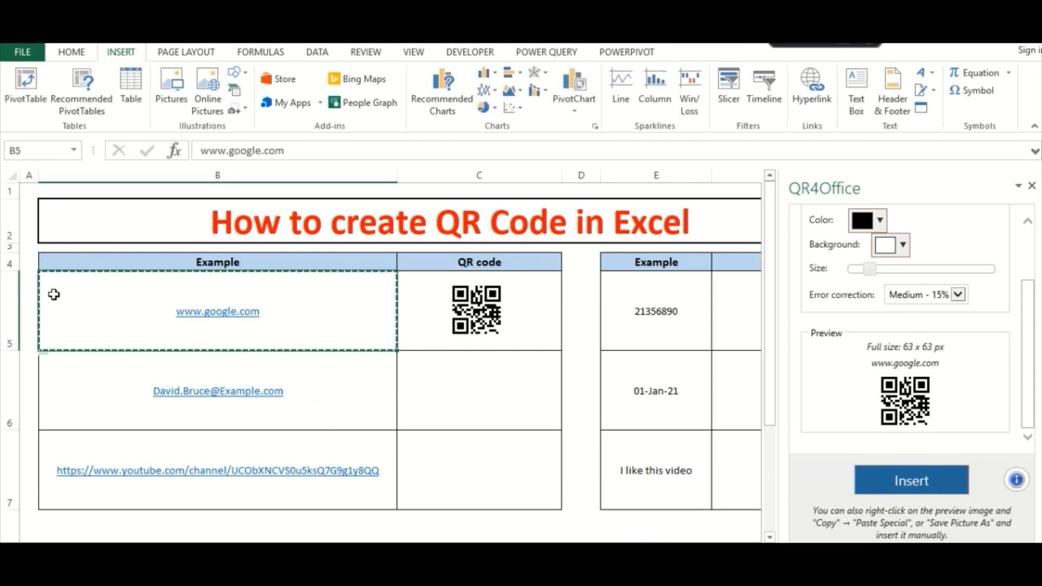
pyautogui.moveTo(939, 257)
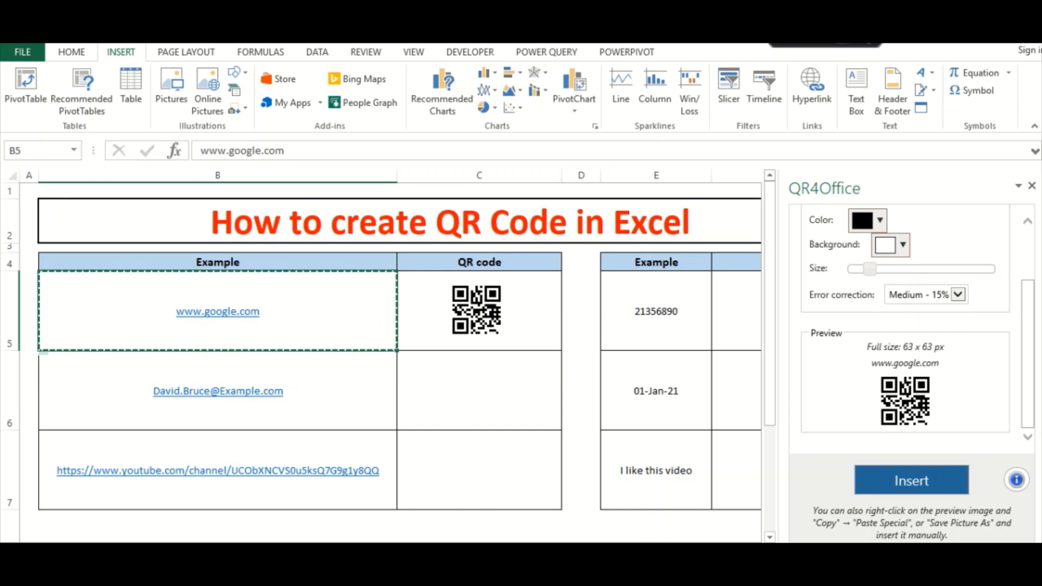
pyautogui.scroll(3)
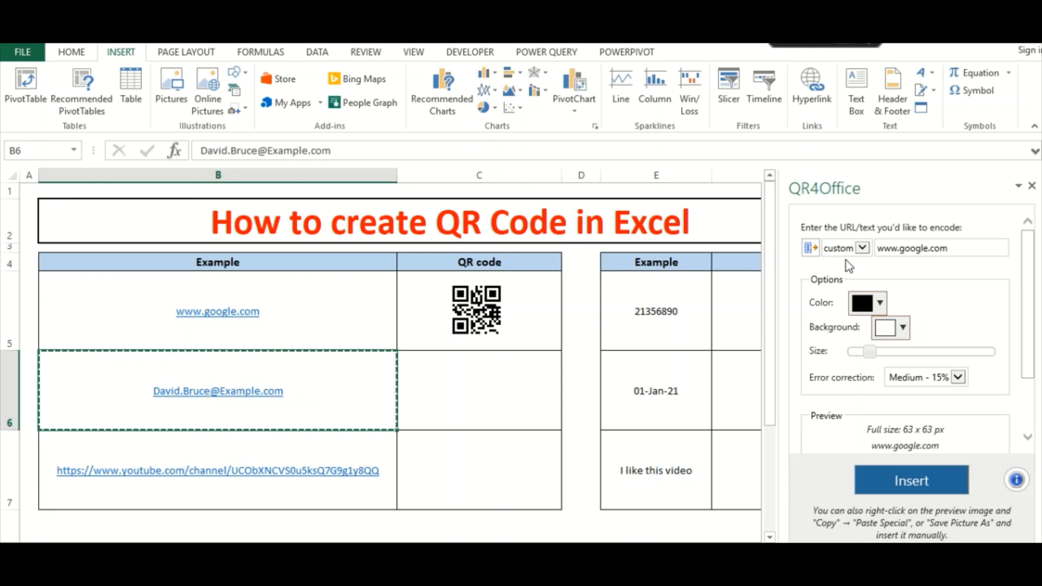
pyautogui.click(863, 248)
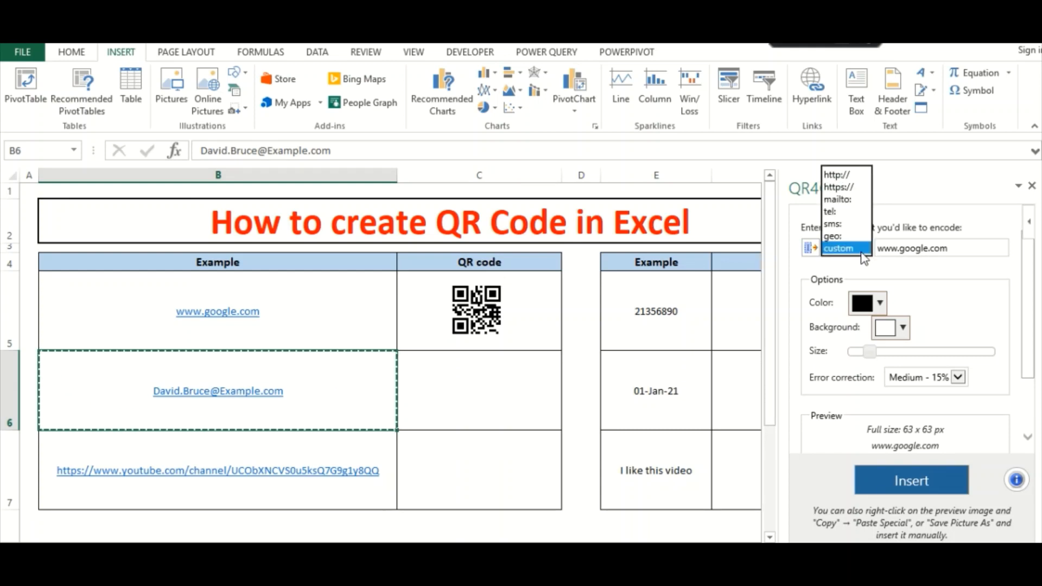
pyautogui.click(842, 199)
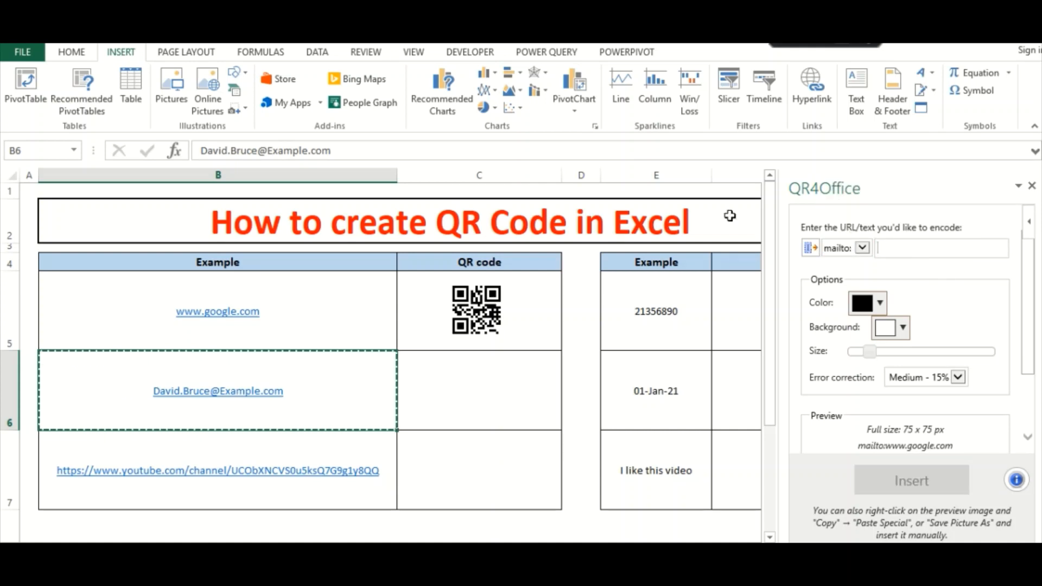
pyautogui.write('David.Bruce@Example.com')
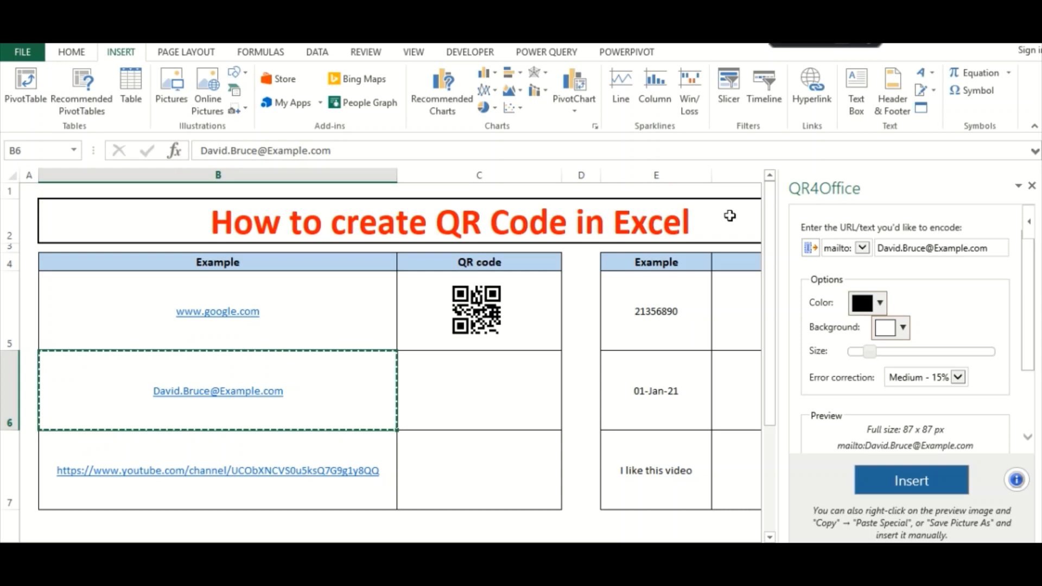
pyautogui.scroll(-3)
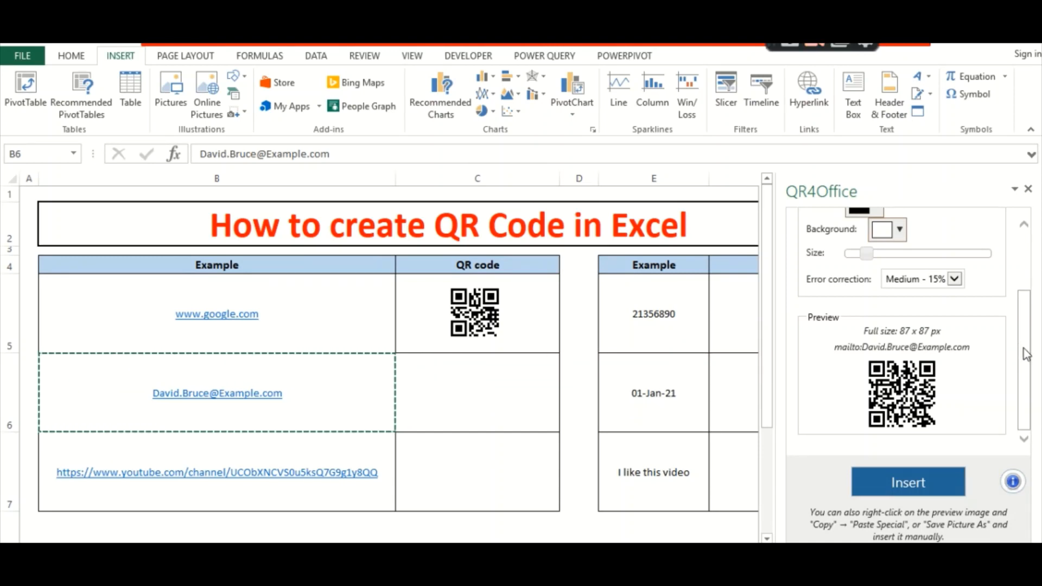
# - Insert the email QR code, position it in C6, then select cell B7
pyautogui.click(907, 481)
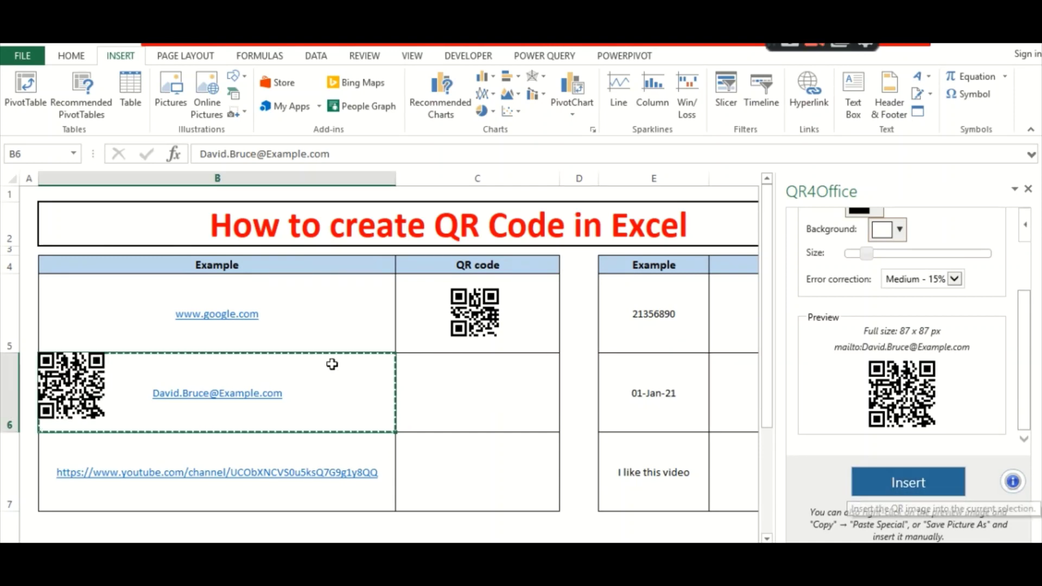
pyautogui.click(907, 482)
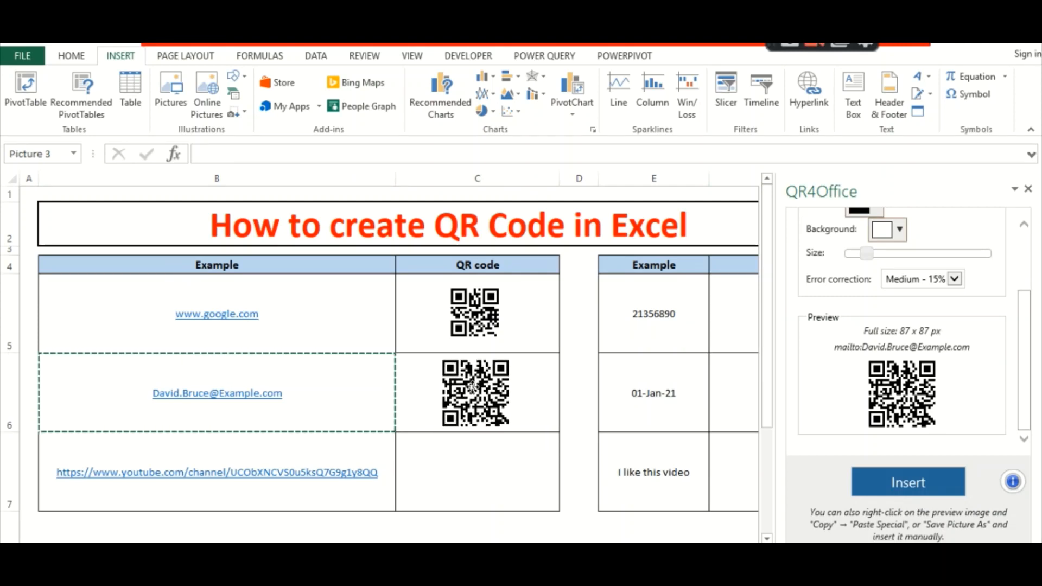
pyautogui.click(474, 392)
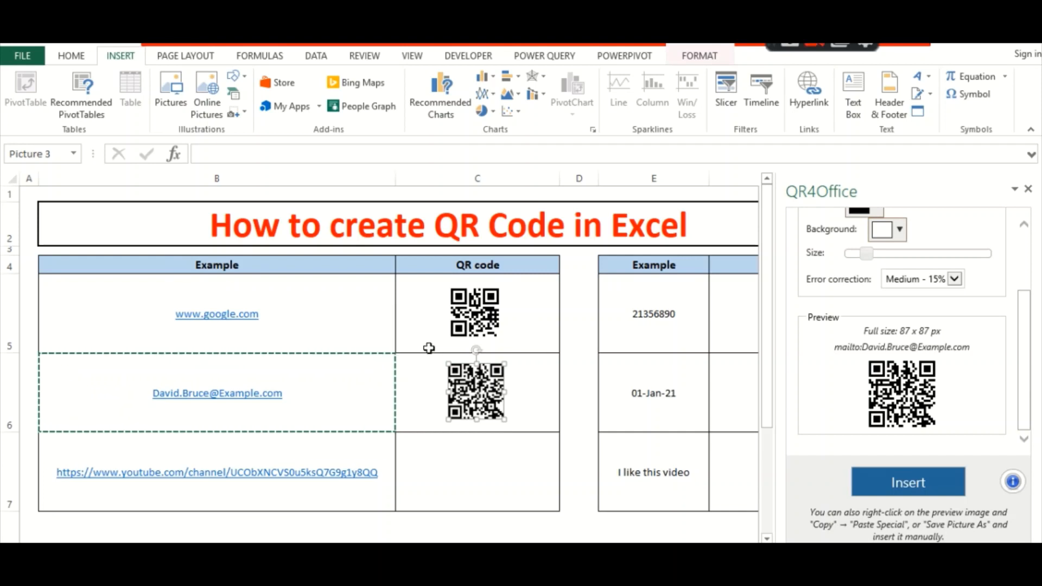
pyautogui.click(216, 472)
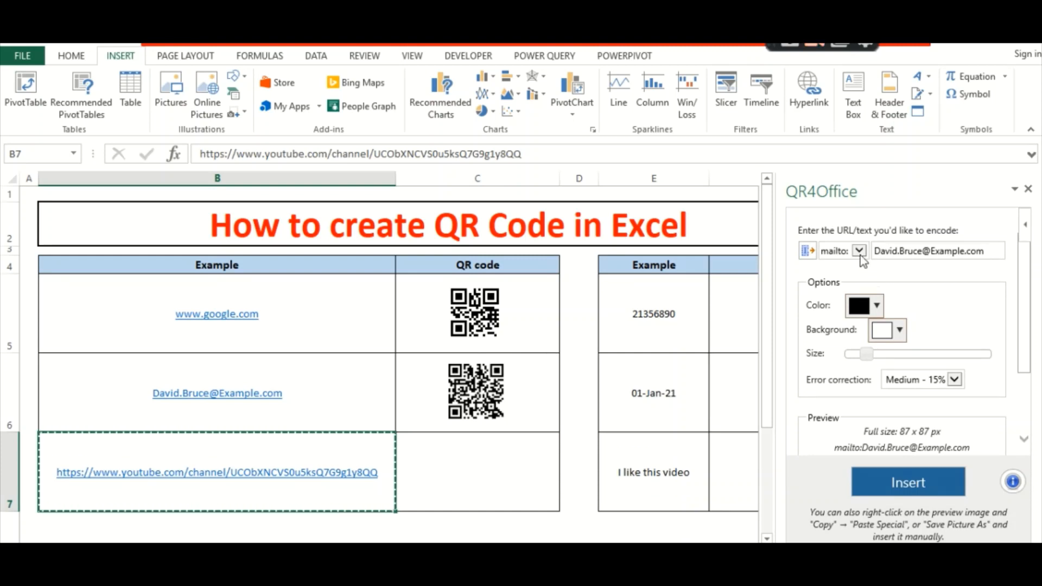
pyautogui.click(860, 251)
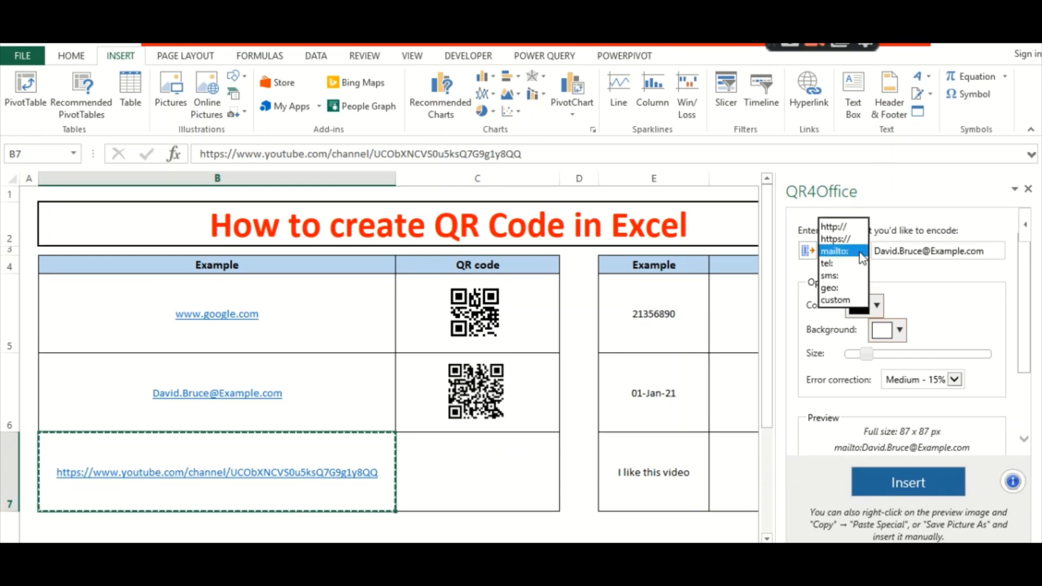
pyautogui.click(836, 227)
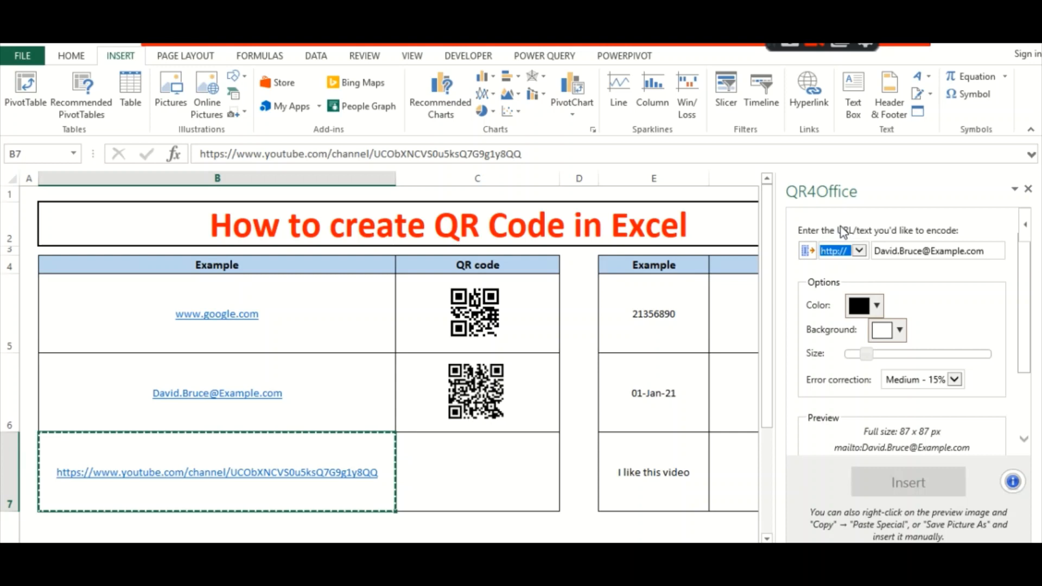
pyautogui.click(860, 250)
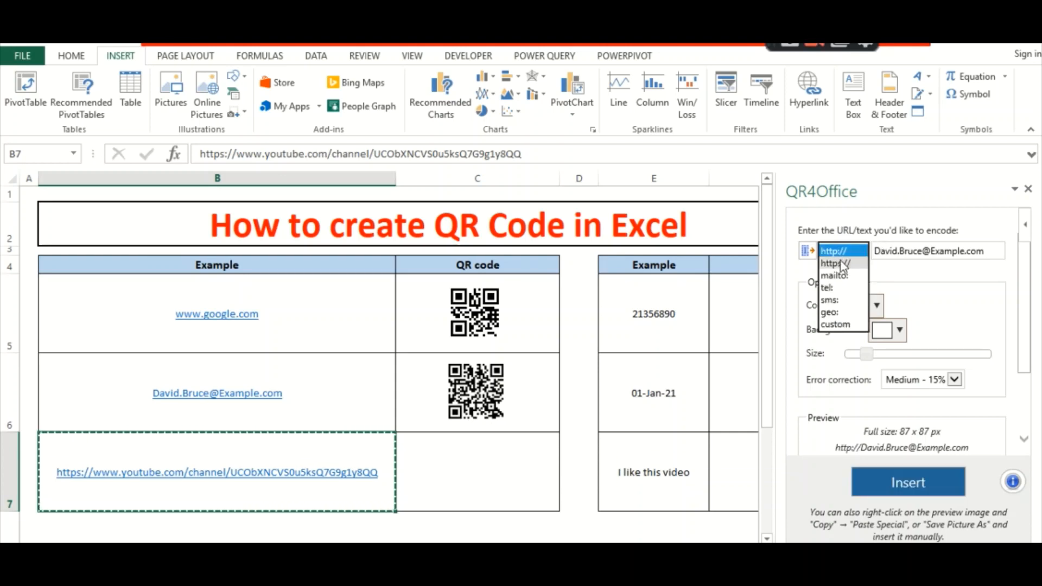
pyautogui.click(831, 263)
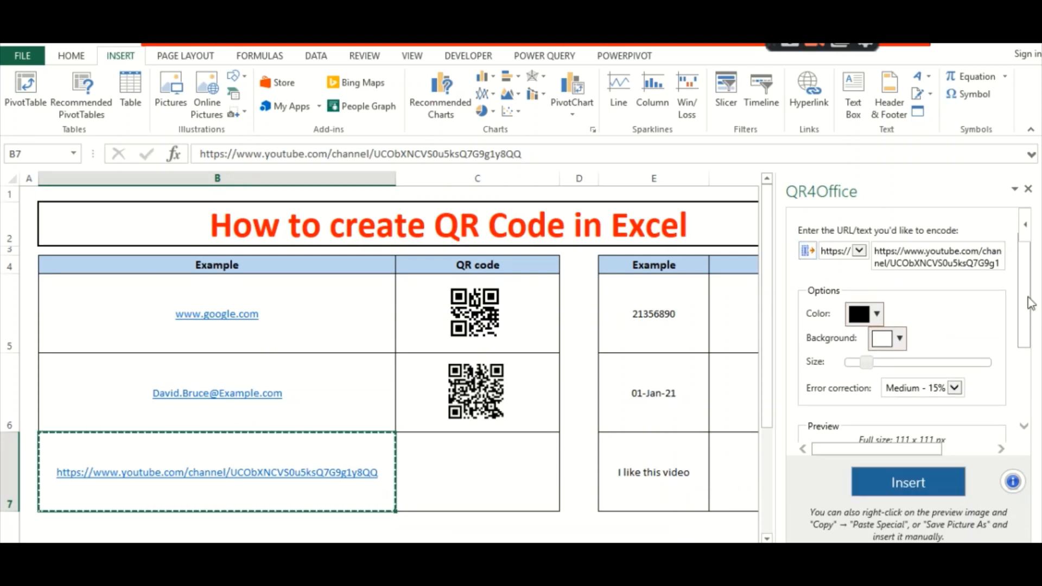
pyautogui.scroll(-3)
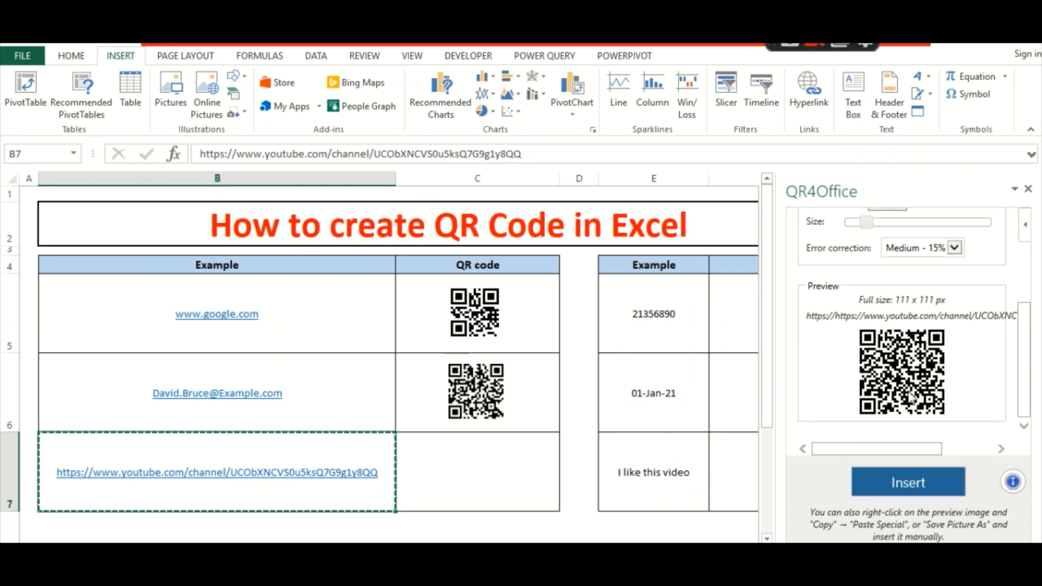
pyautogui.moveTo(1010, 456)
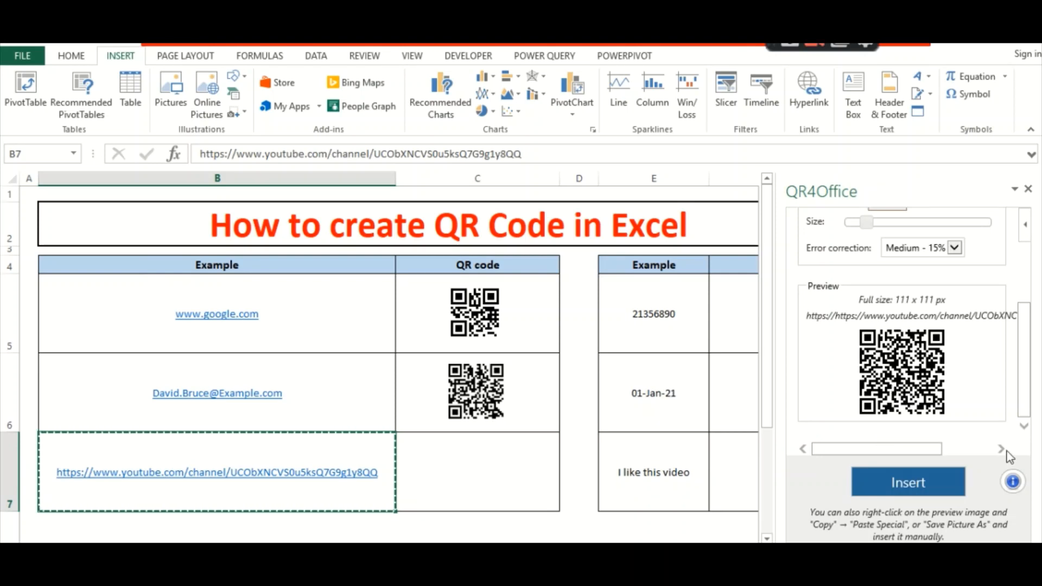
pyautogui.click(907, 482)
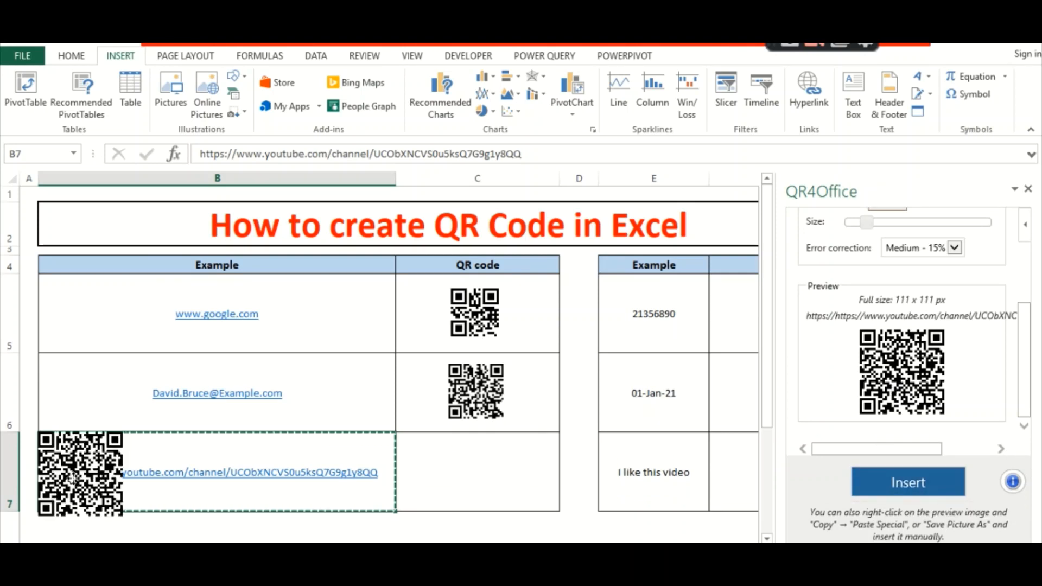
pyautogui.click(908, 482)
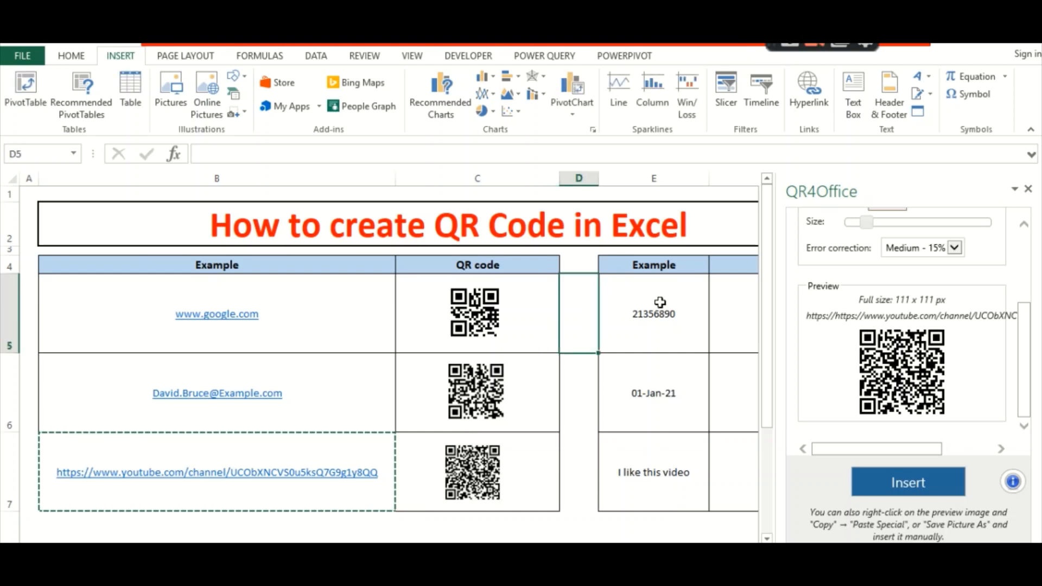
# - Select E5 and set QR4Office to encode 21356890 as custom plain text
pyautogui.click(653, 314)
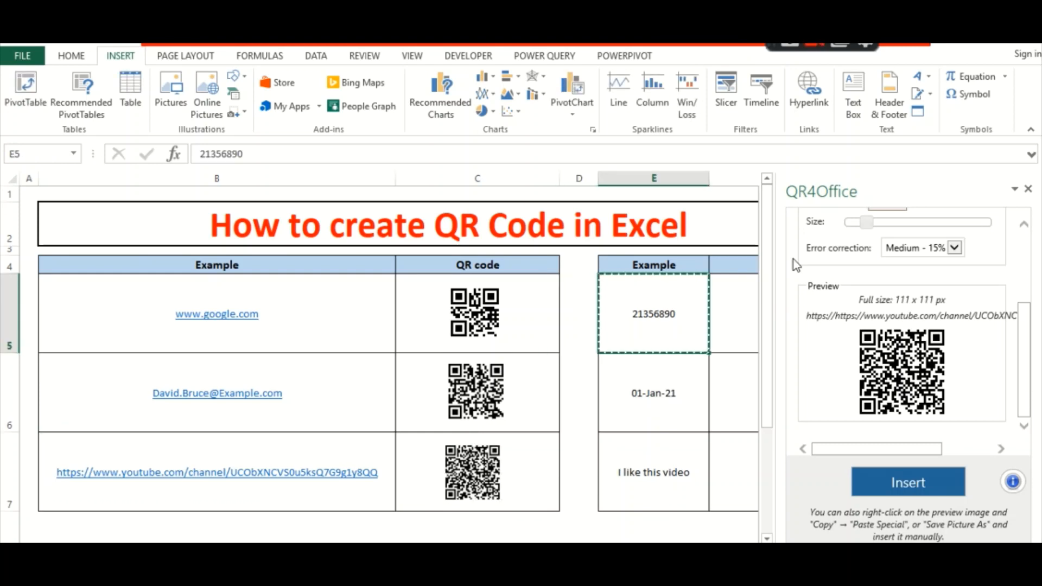
pyautogui.scroll(3)
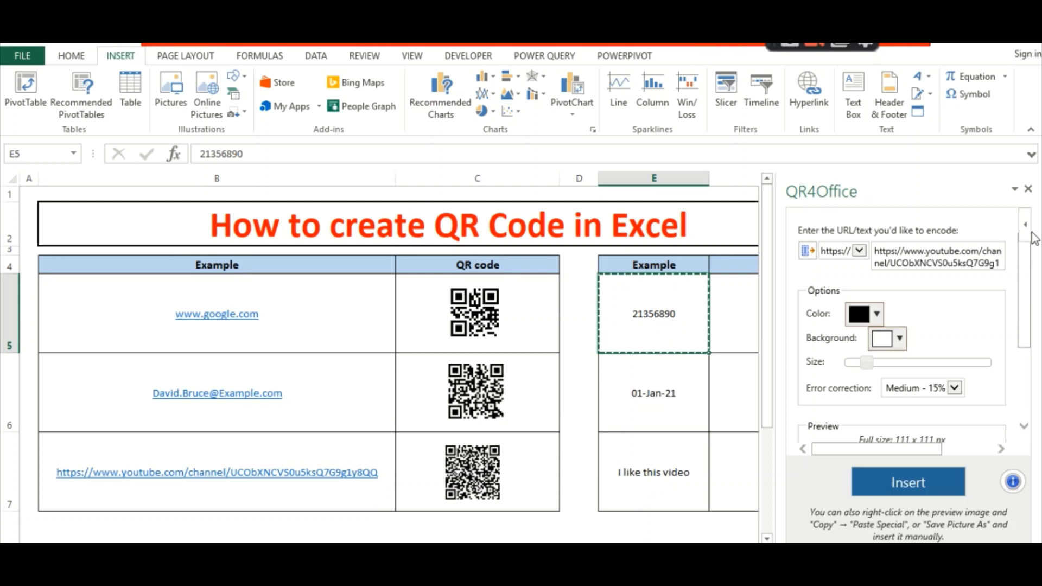
pyautogui.click(859, 251)
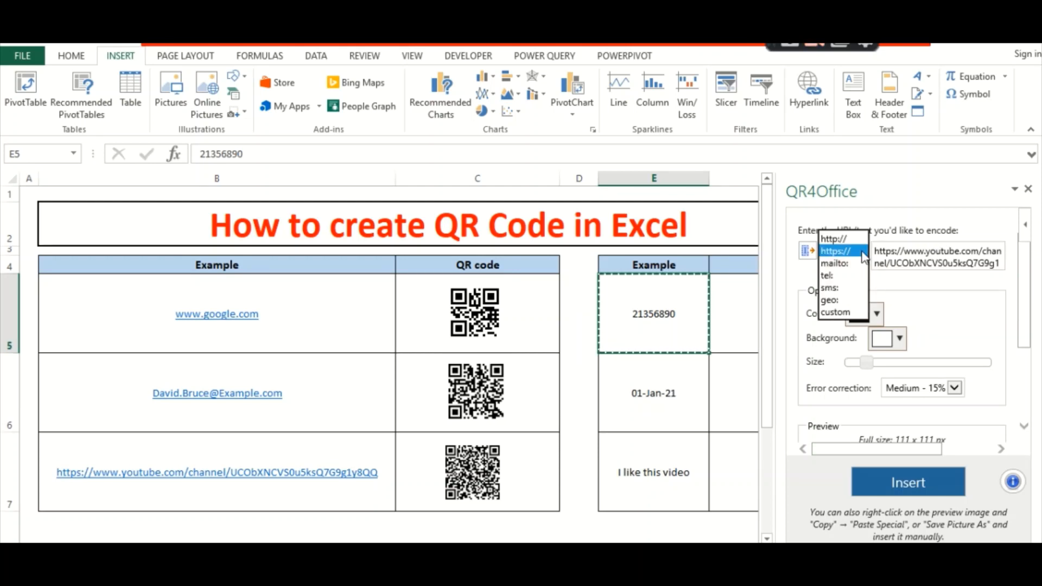
pyautogui.click(835, 313)
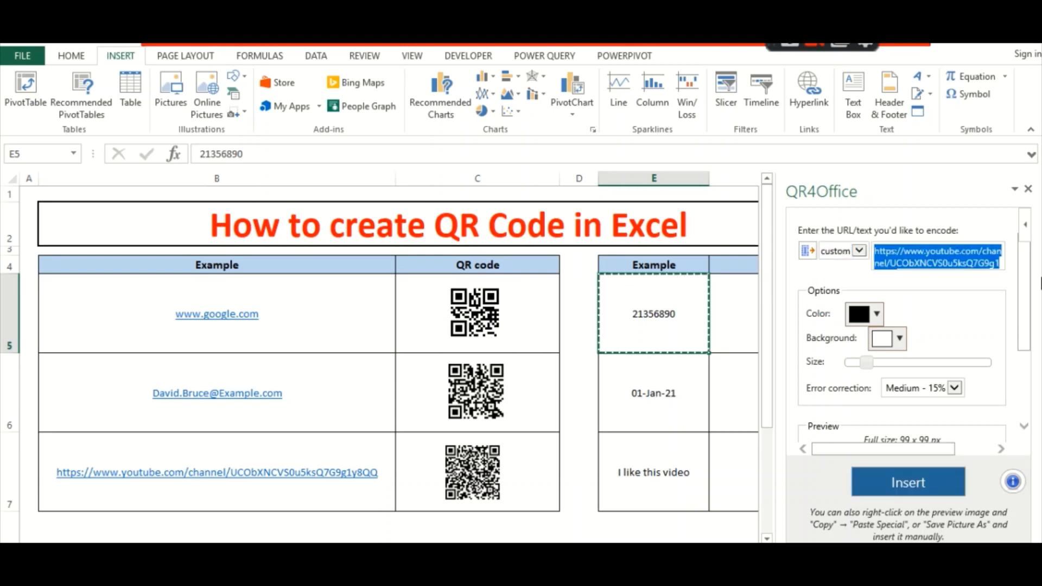
pyautogui.write('21356890')
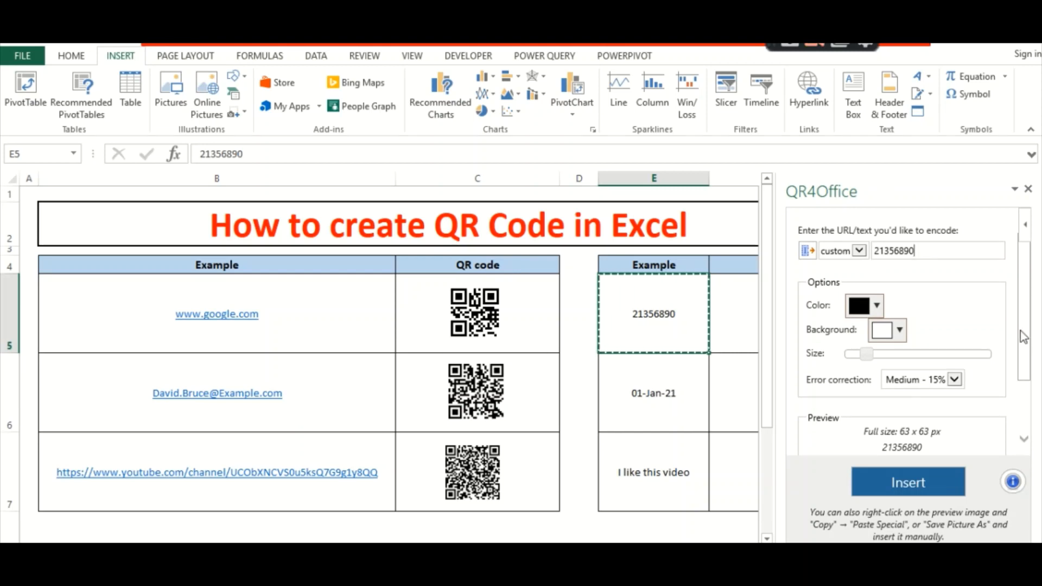
# - Insert the 21356890 QR code and drag it into cell F5
pyautogui.scroll(-3)
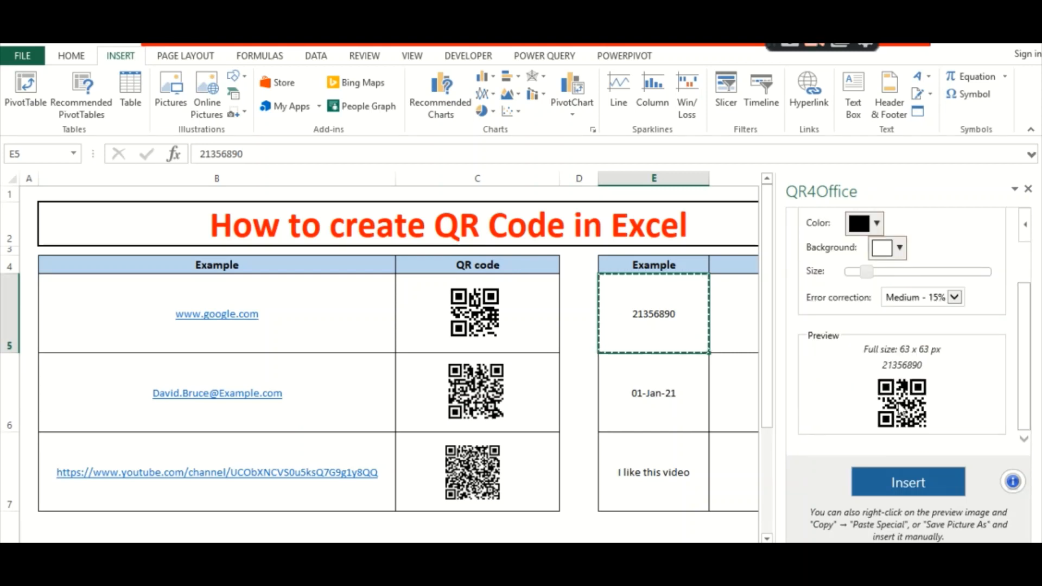
pyautogui.click(906, 482)
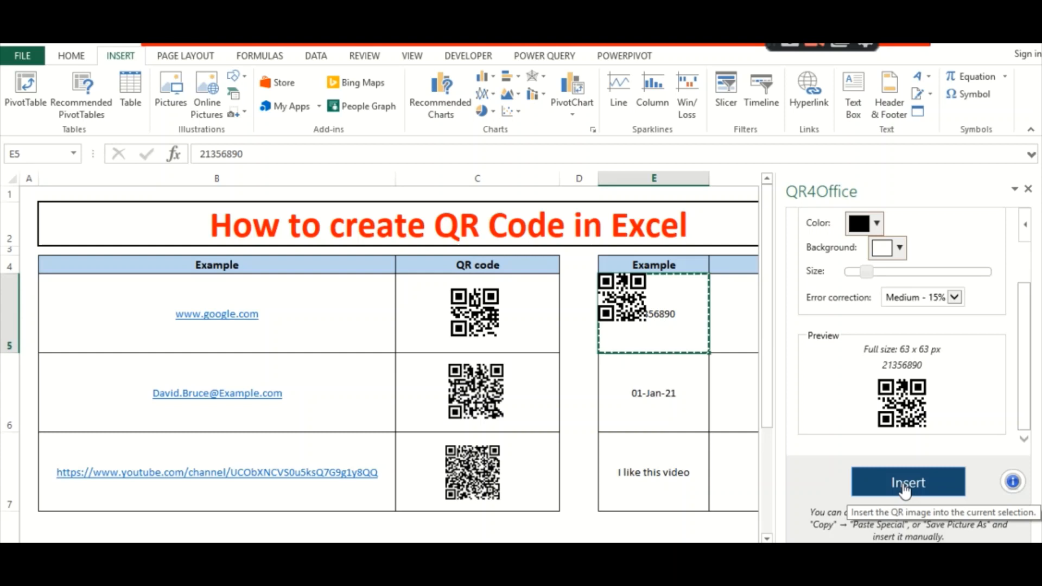
pyautogui.click(907, 482)
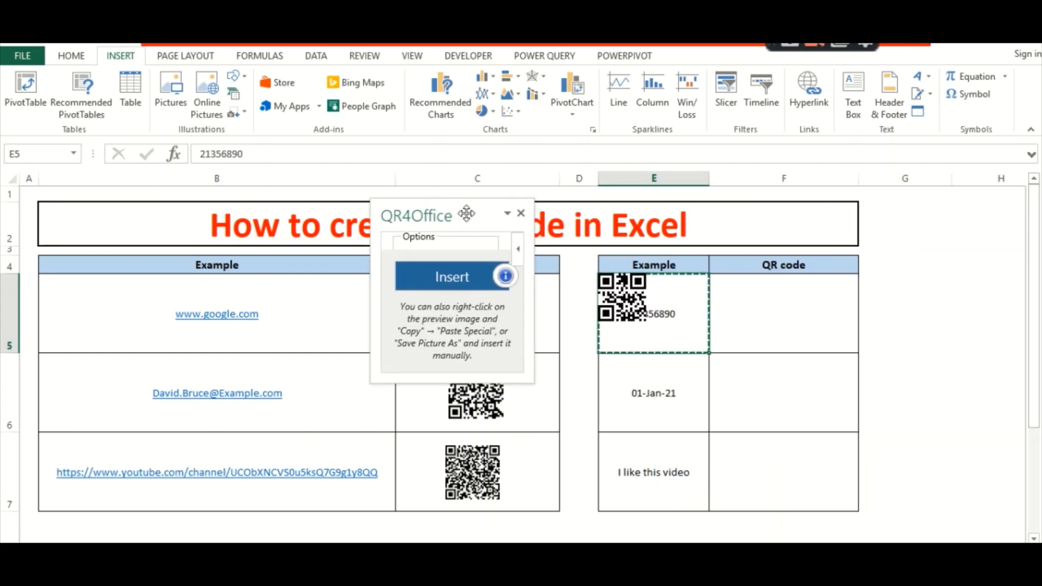
pyautogui.click(447, 275)
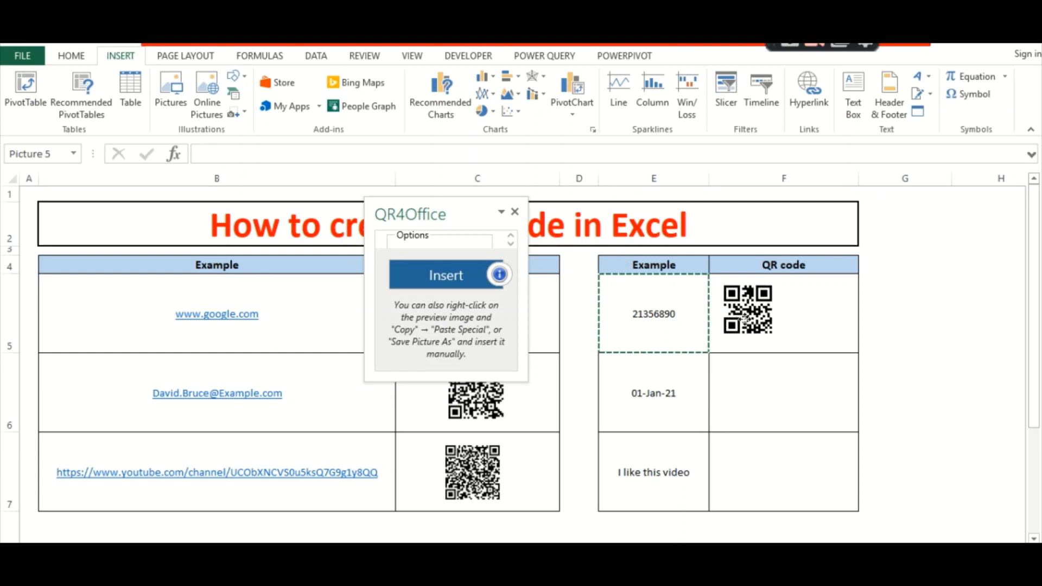
pyautogui.click(447, 275)
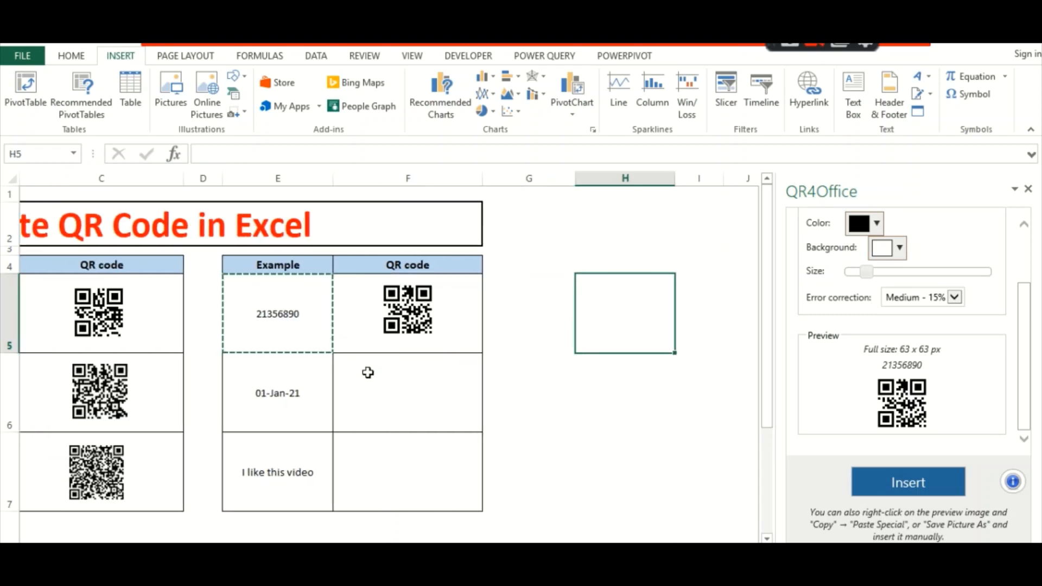
# - Select E6, enter 01-Jan-21 in QR4Office, and insert its QR code
pyautogui.click(277, 393)
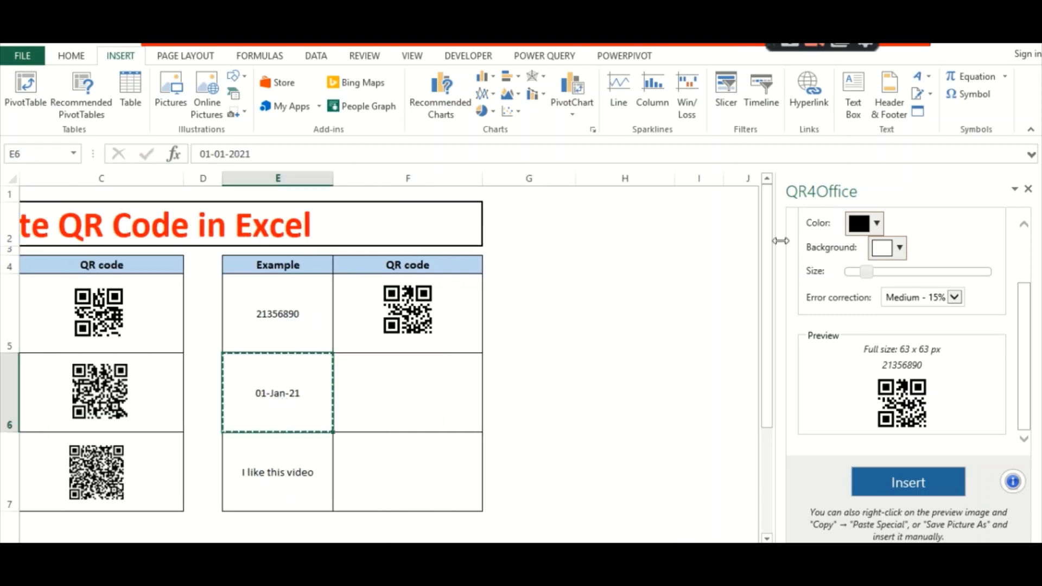
pyautogui.scroll(3)
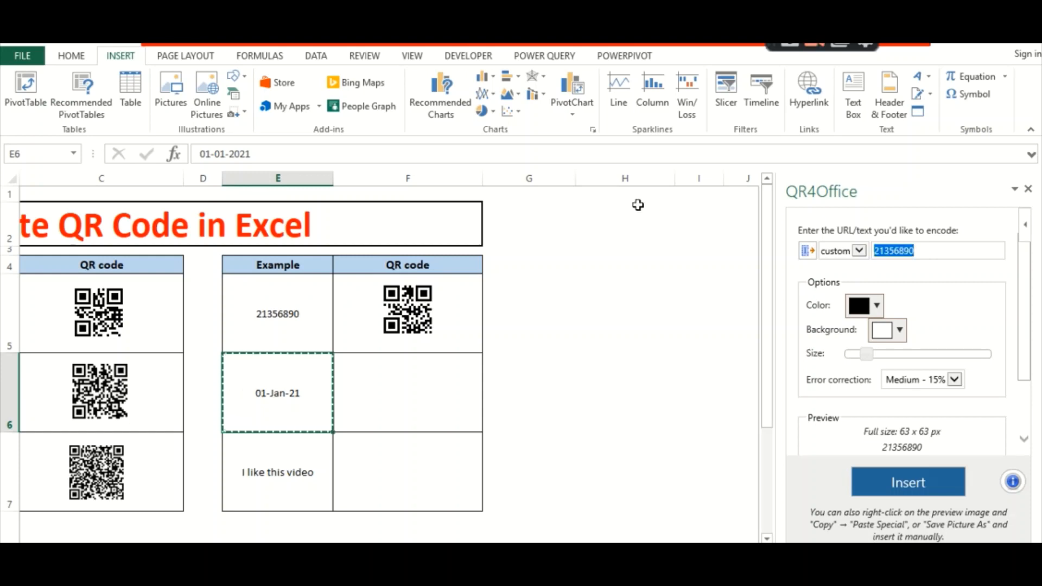
pyautogui.write('01-Jan-21')
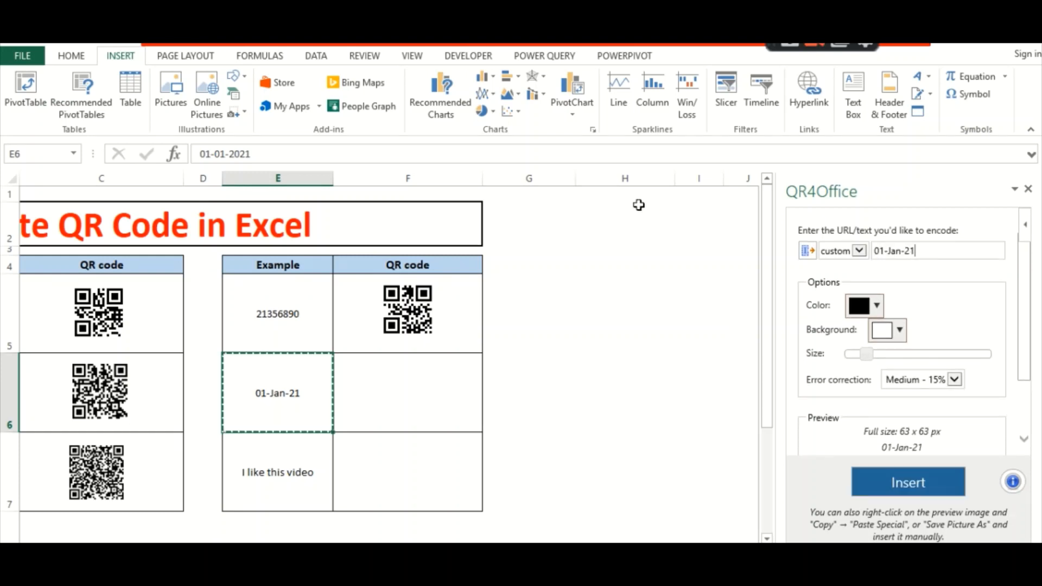
pyautogui.scroll(-3)
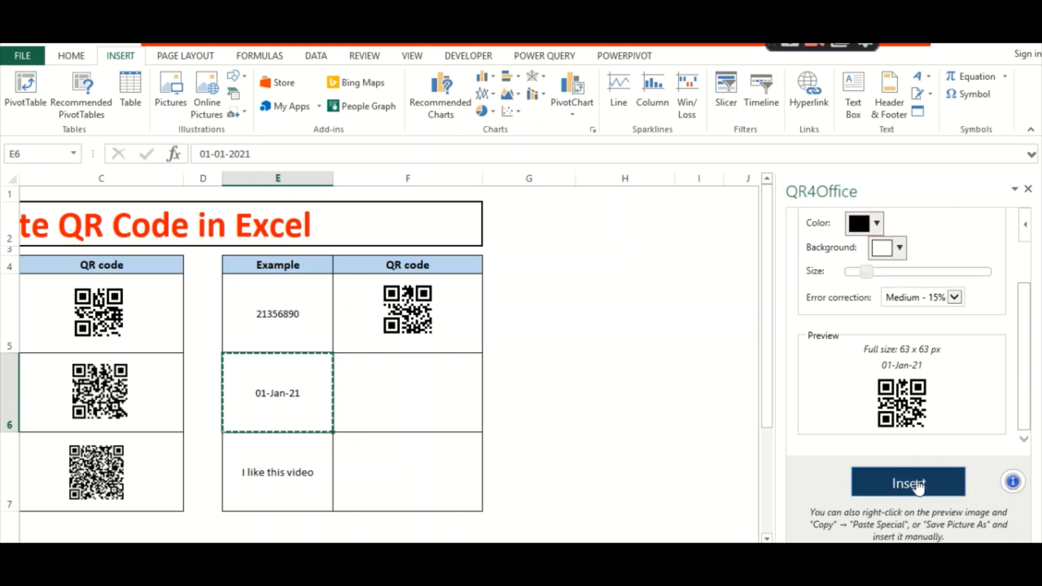
pyautogui.click(909, 482)
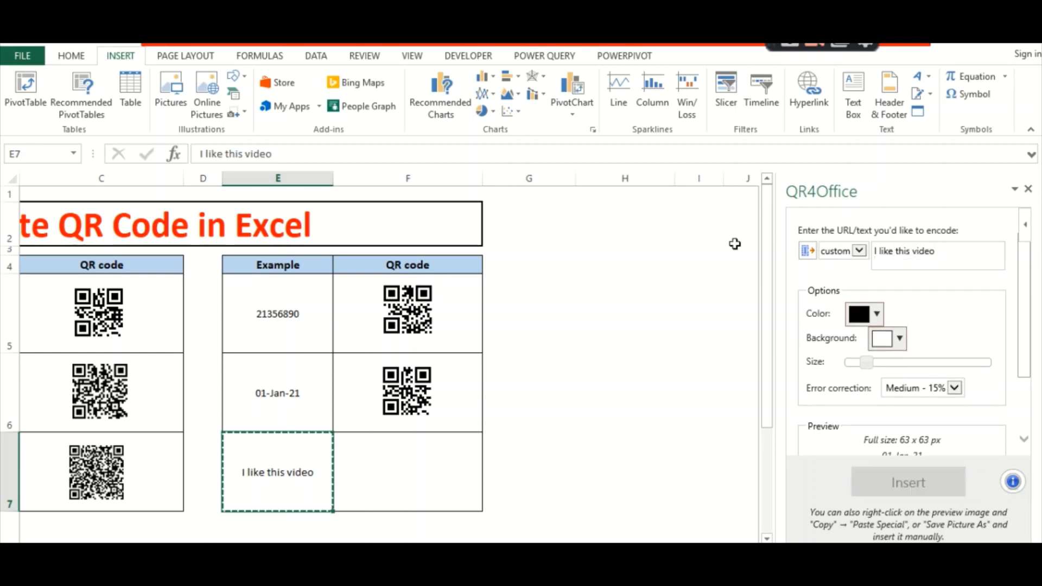
# - Place the 'I like this video' QR code in F7 and deselect it
pyautogui.scroll(-3)
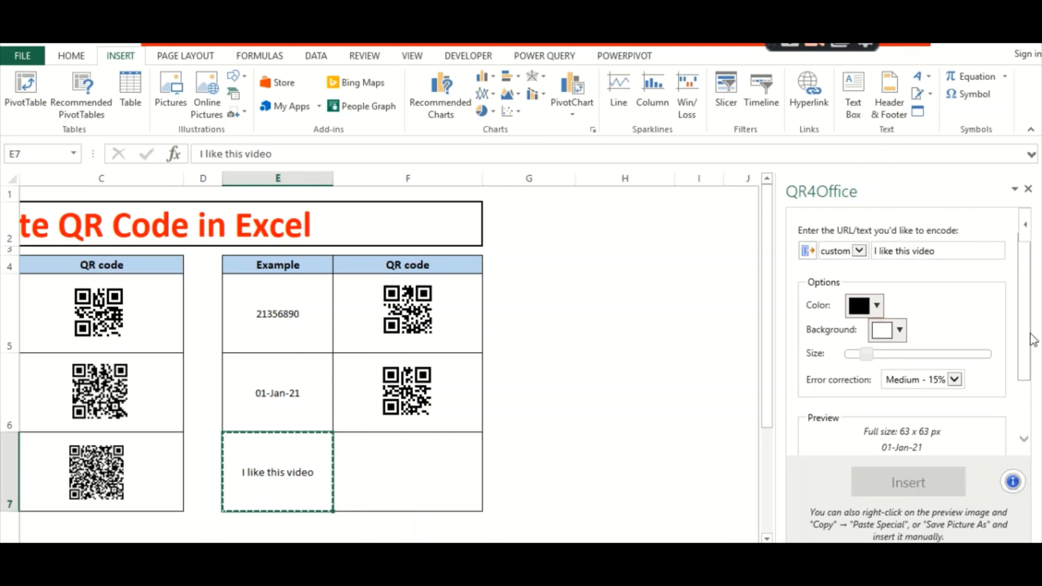
pyautogui.scroll(-3)
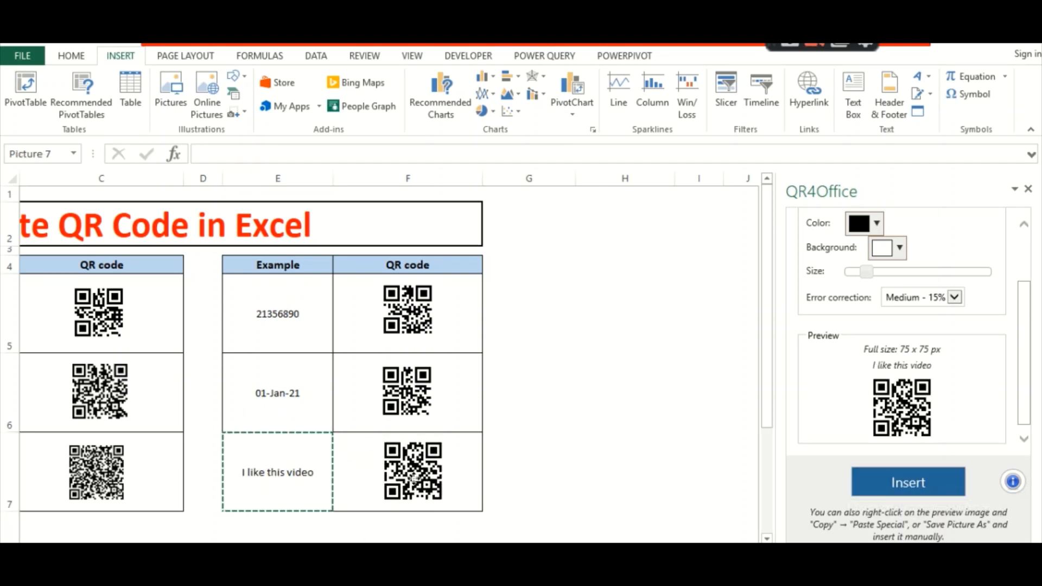
pyautogui.click(528, 392)
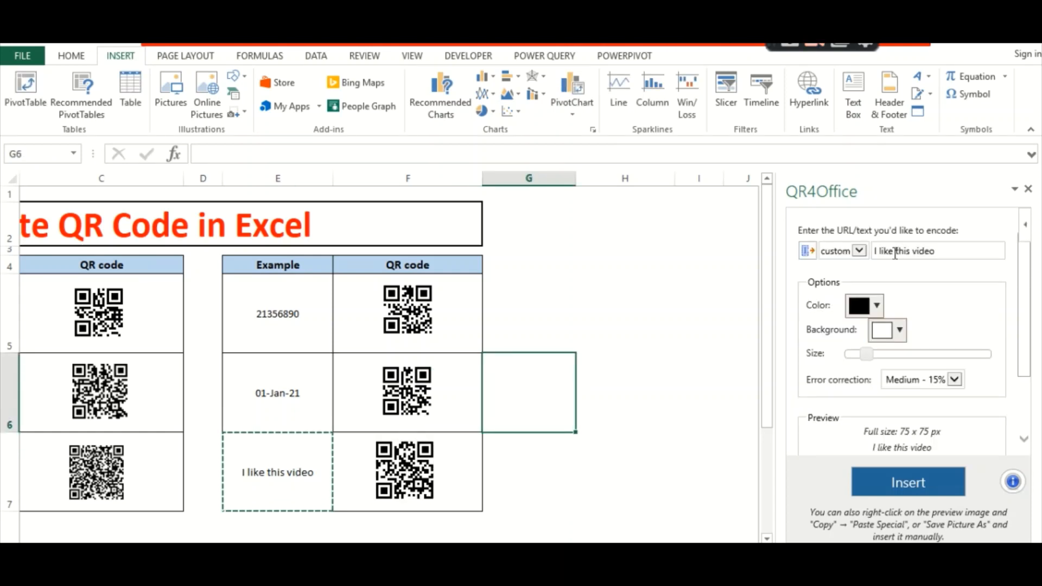
# - Open the QR4Office encoding prefix list, leaving 'custom' selected
pyautogui.click(863, 251)
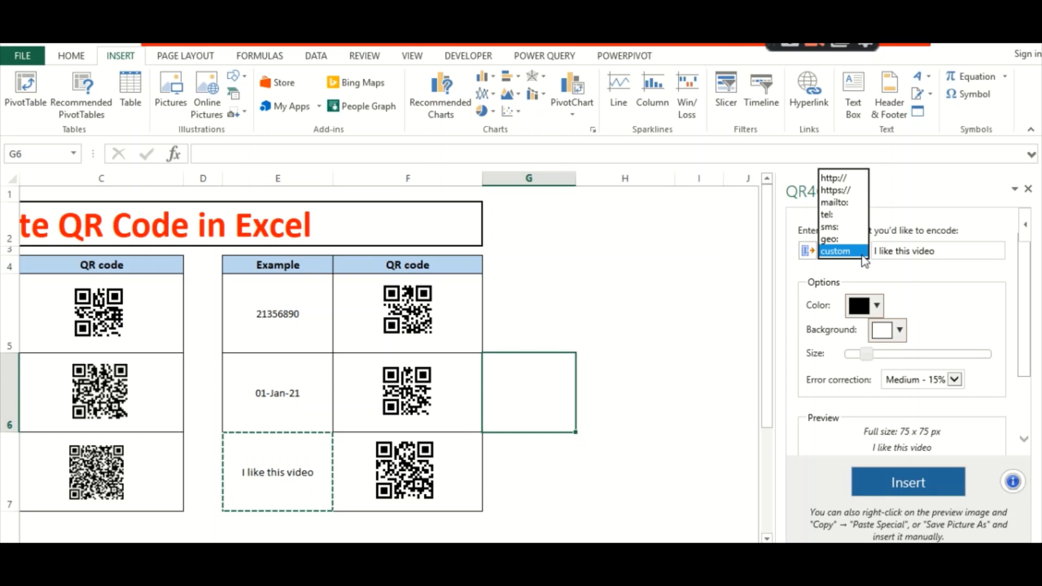
pyautogui.moveTo(852, 181)
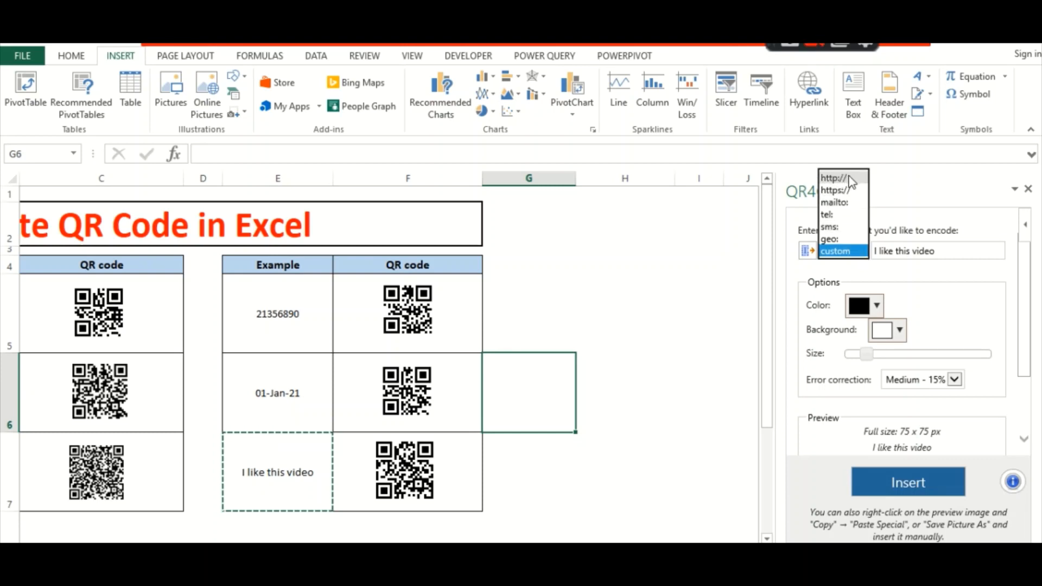
pyautogui.moveTo(853, 208)
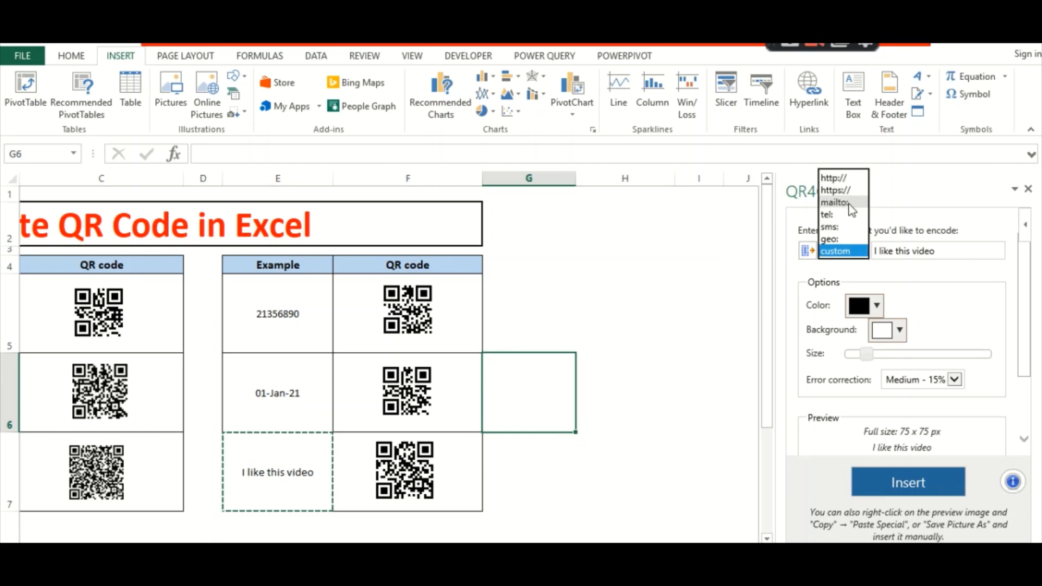
pyautogui.moveTo(844, 215)
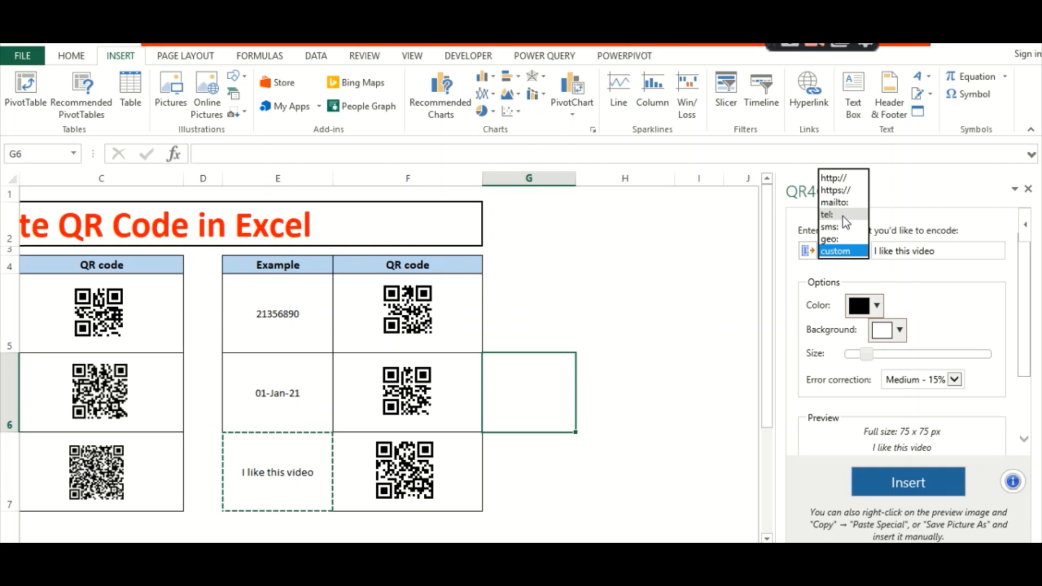
pyautogui.moveTo(844, 240)
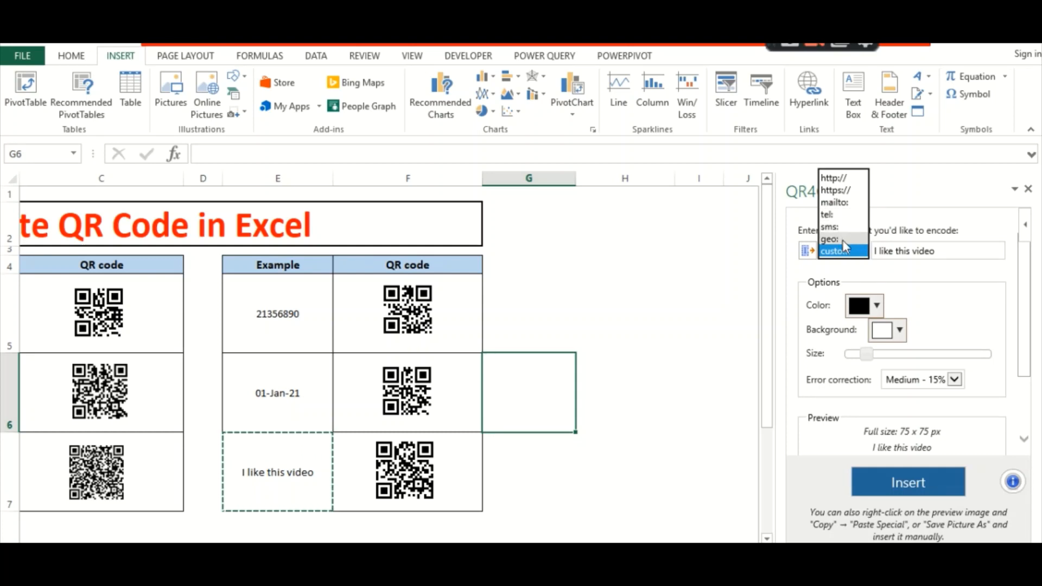
pyautogui.moveTo(884, 251)
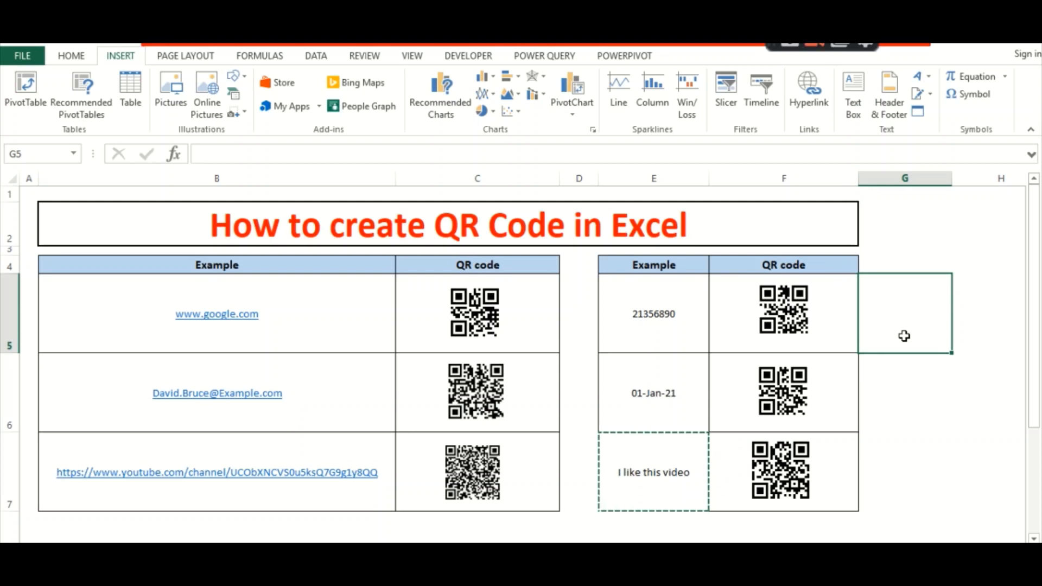
pyautogui.click(904, 265)
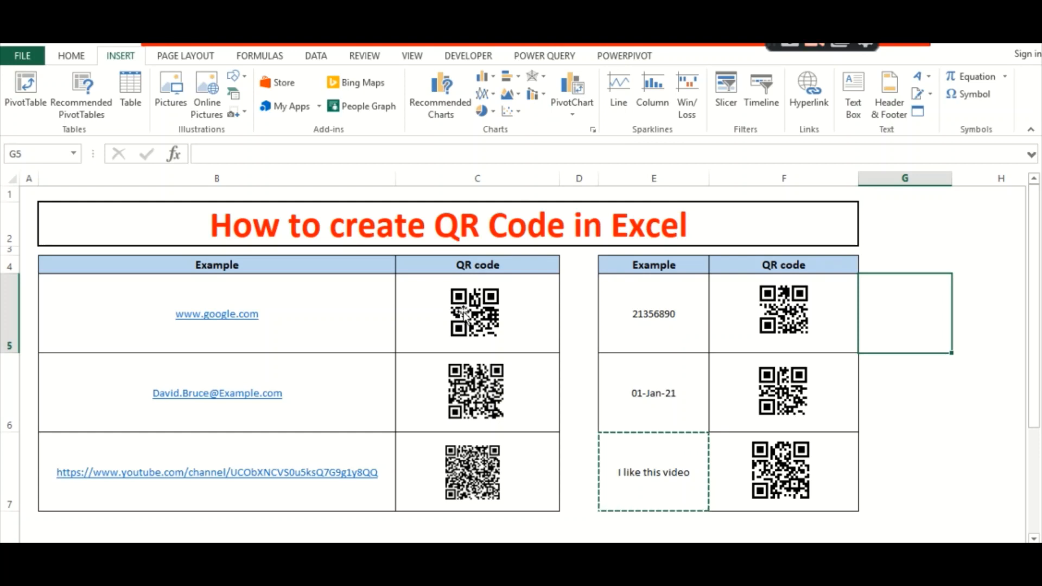
pyautogui.click(474, 313)
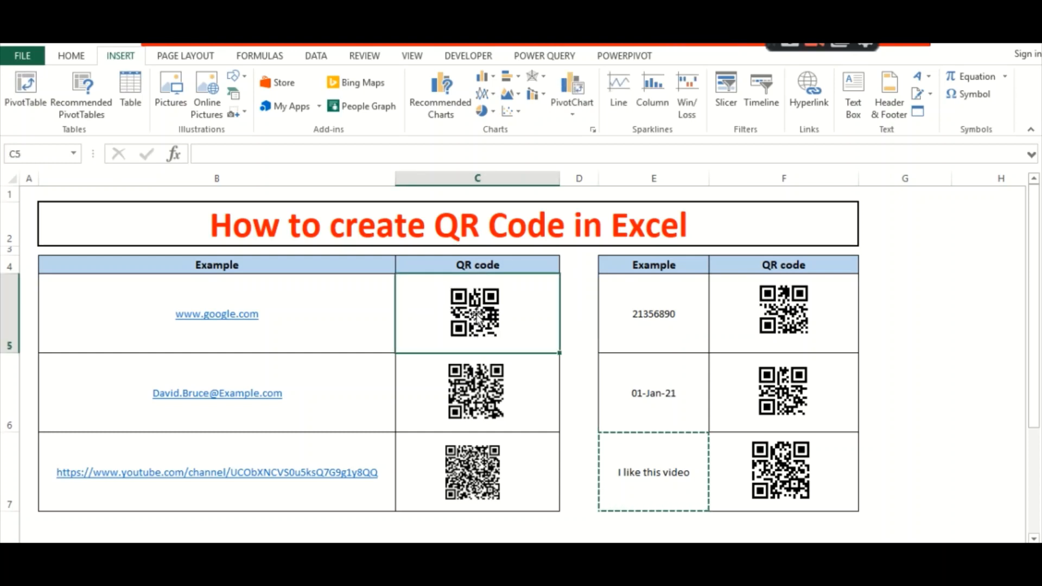
pyautogui.click(476, 313)
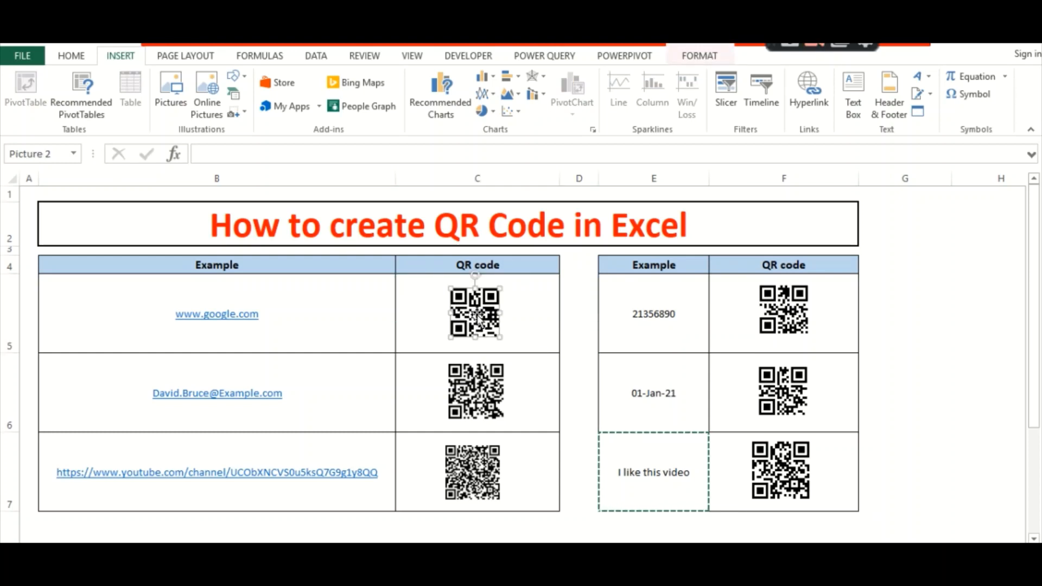
pyautogui.moveTo(749, 65)
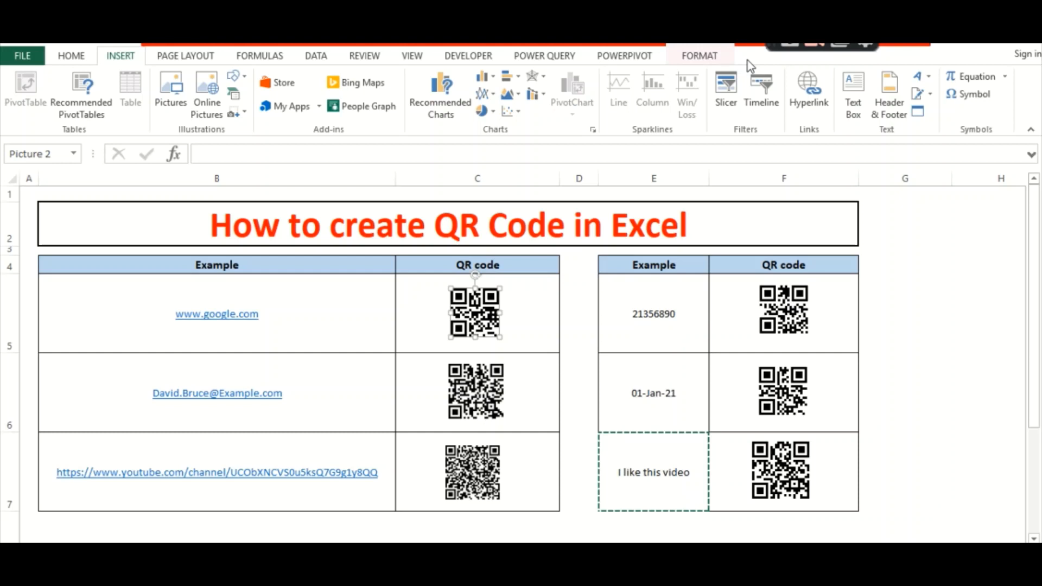
pyautogui.click(699, 56)
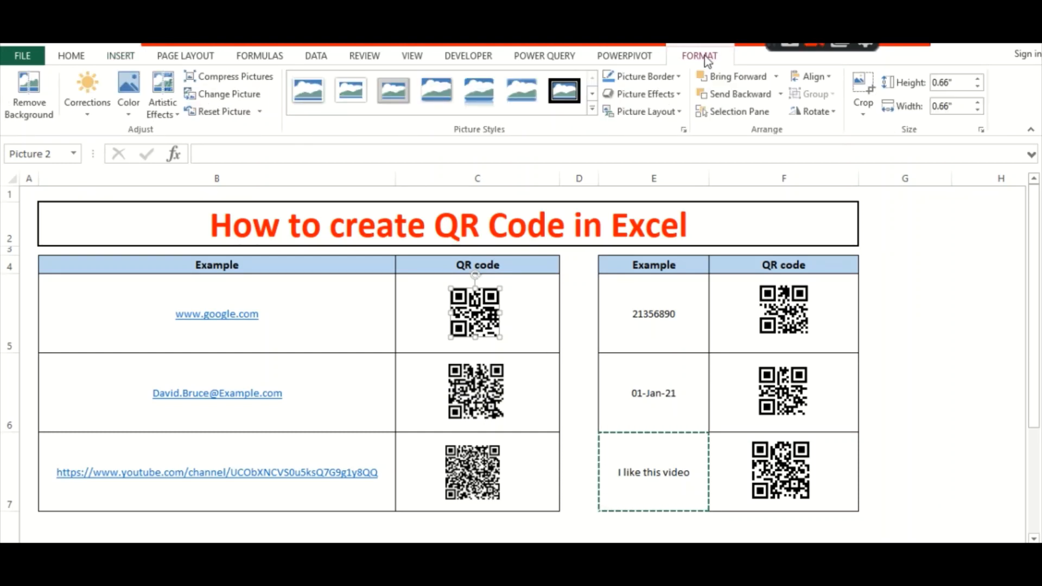
pyautogui.click(127, 93)
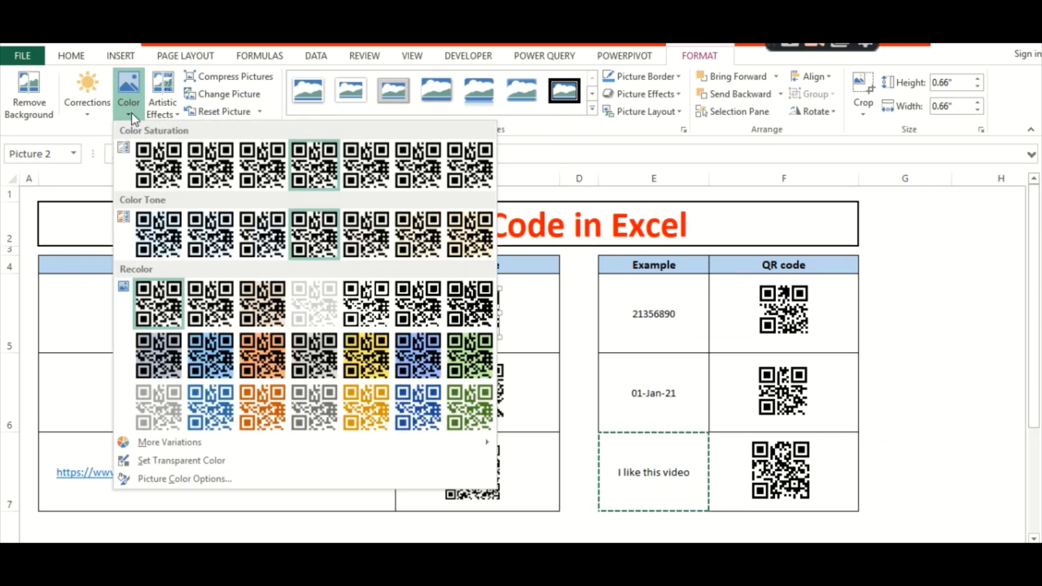
pyautogui.click(86, 92)
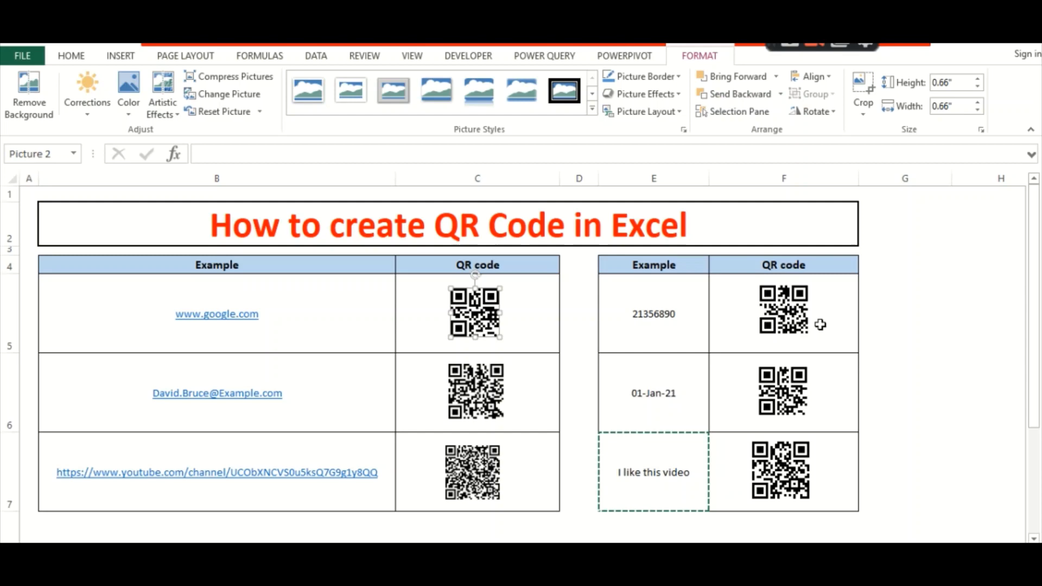
pyautogui.click(904, 314)
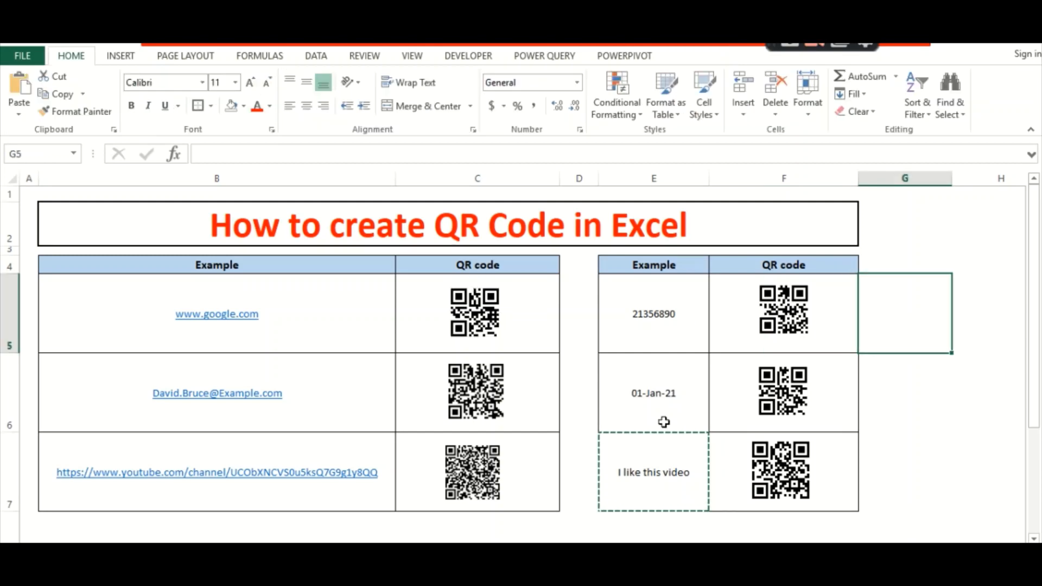
pyautogui.click(987, 392)
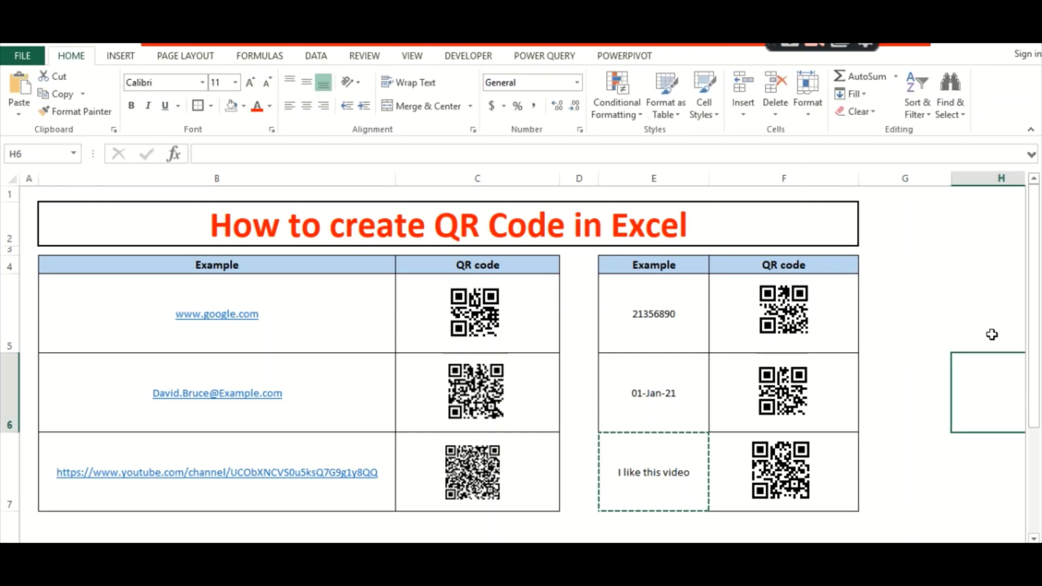